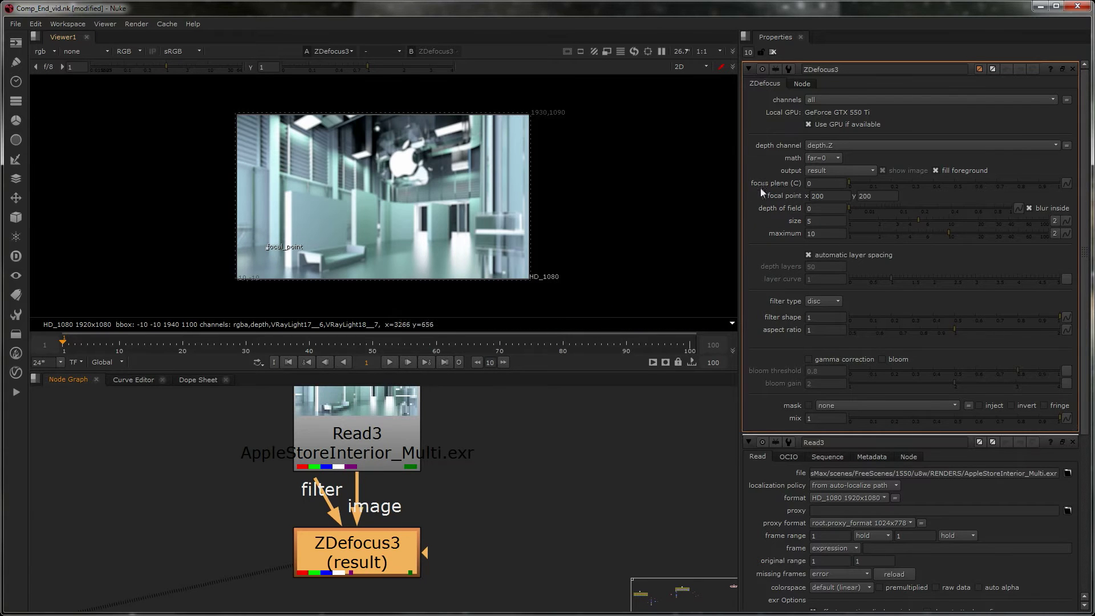
pyautogui.moveTo(485, 488)
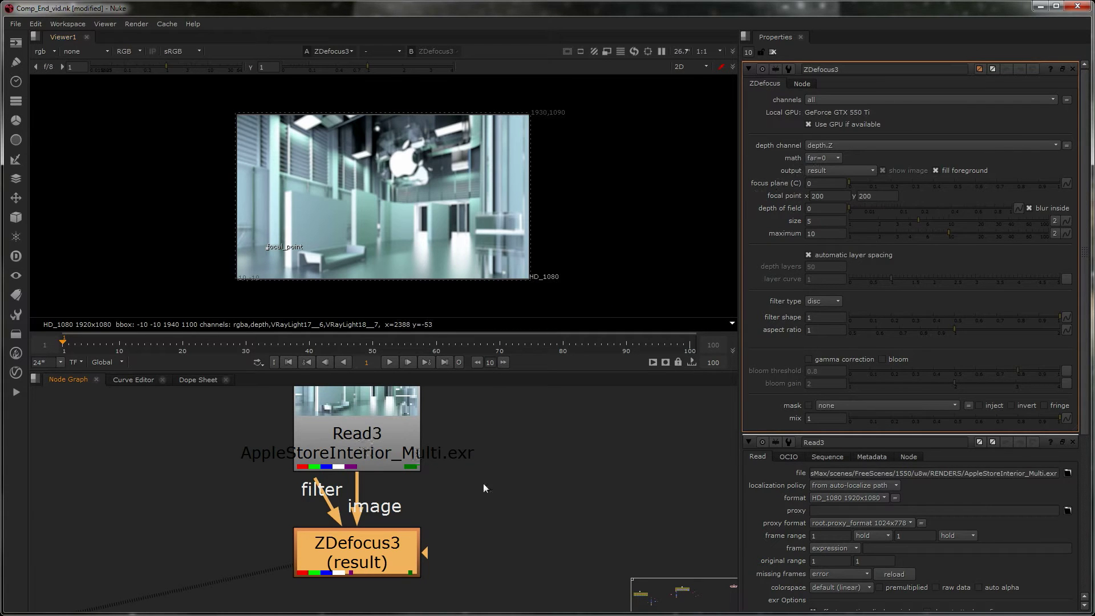
# Step: Inspect the original Read3 image, its depth channel, then the colour channels again
pyautogui.click(357, 431)
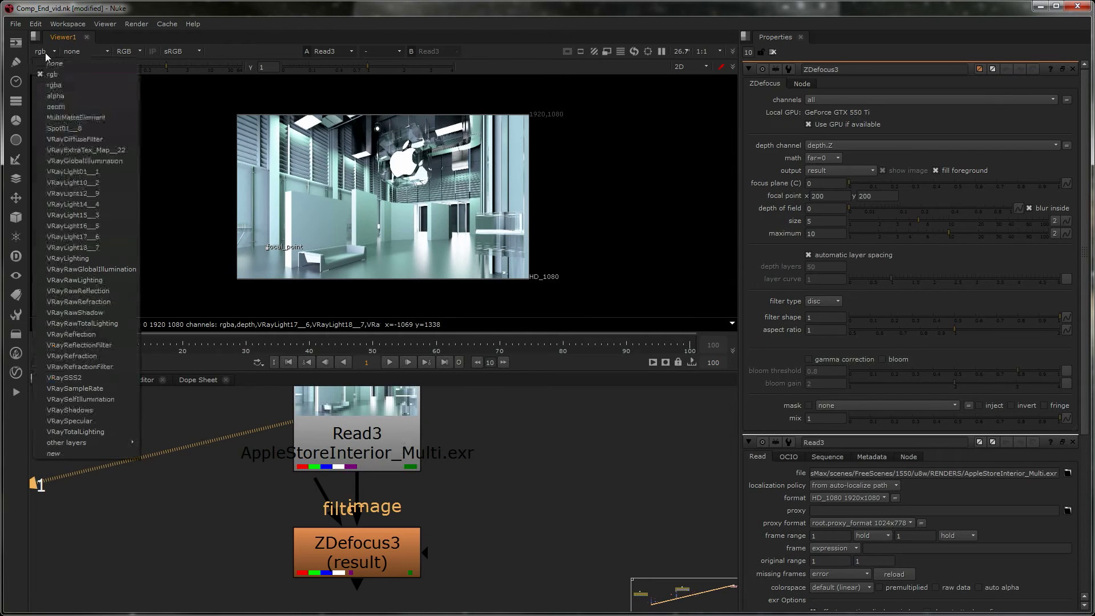
pyautogui.click(55, 106)
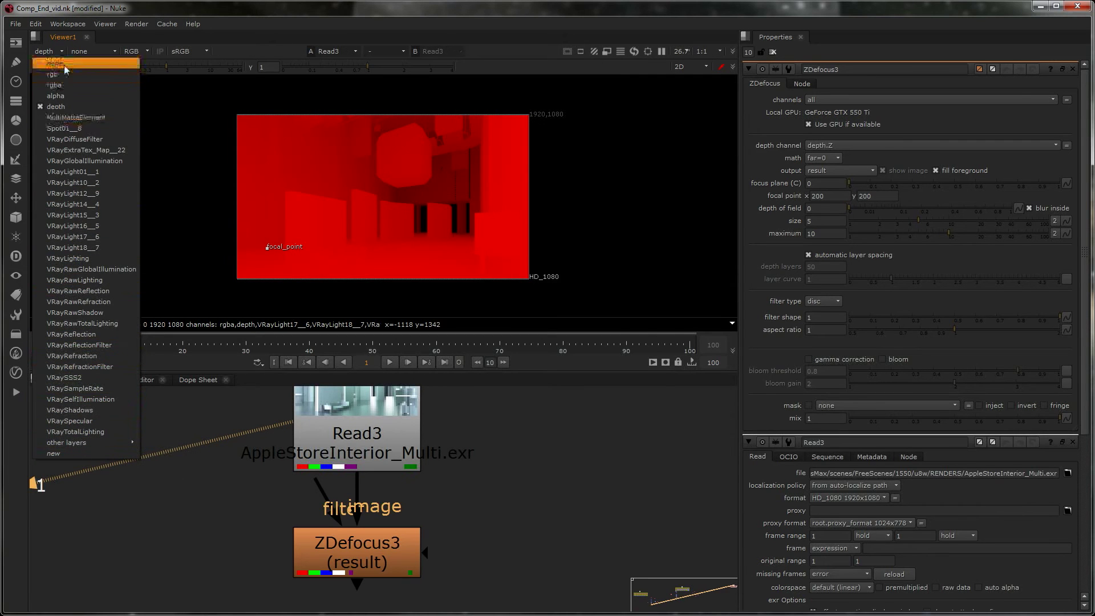
pyautogui.click(54, 64)
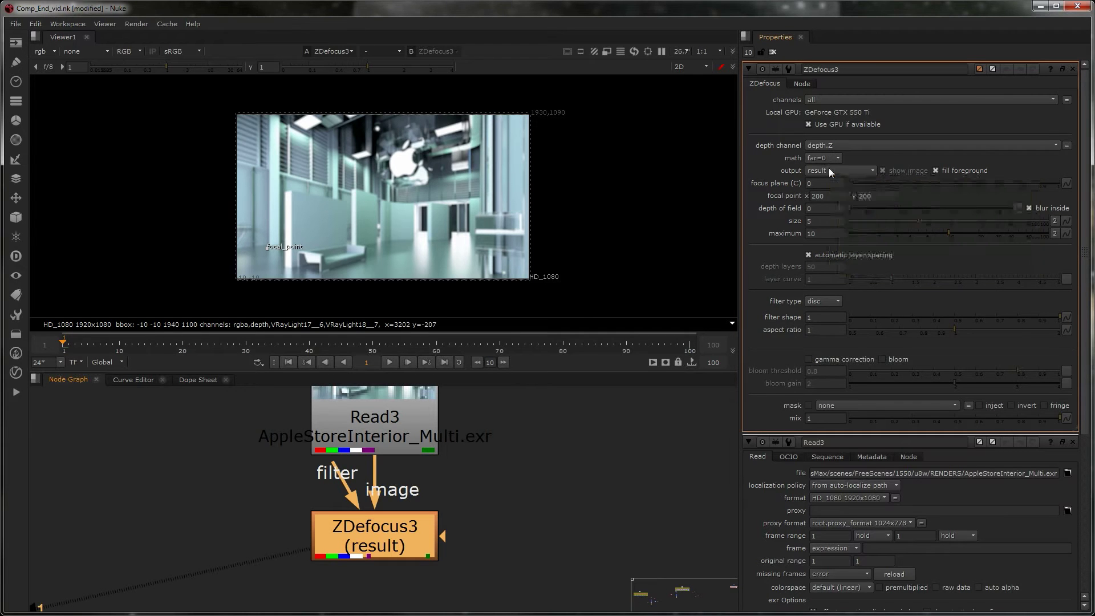
# Step: In focal plane setup, move the focus plane to 0.44, then show the blurred result
pyautogui.click(837, 170)
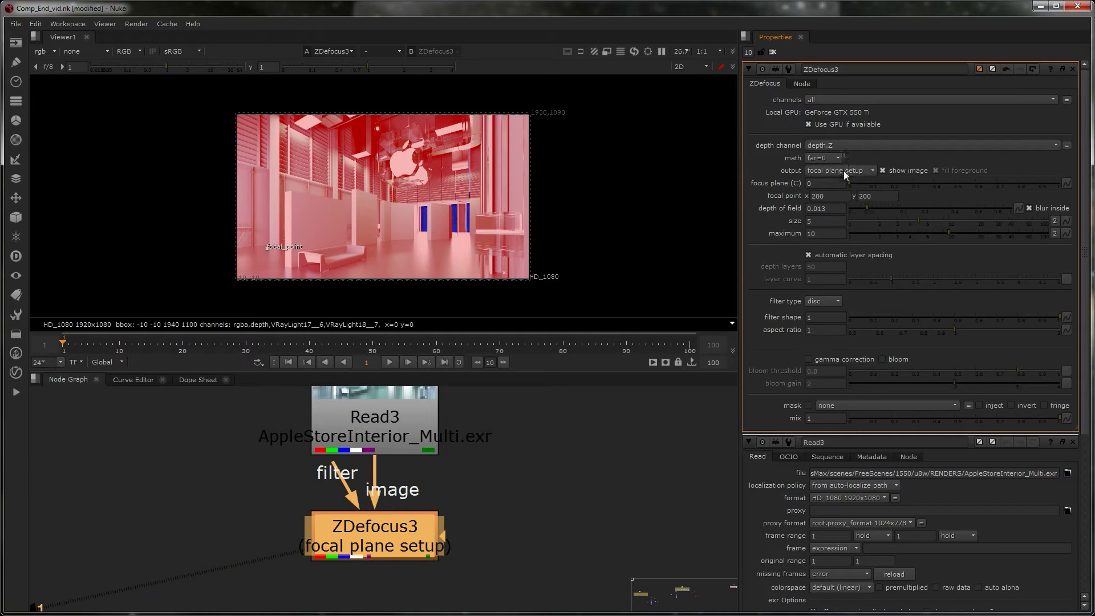
pyautogui.moveTo(843, 183); pyautogui.dragTo(918, 183)
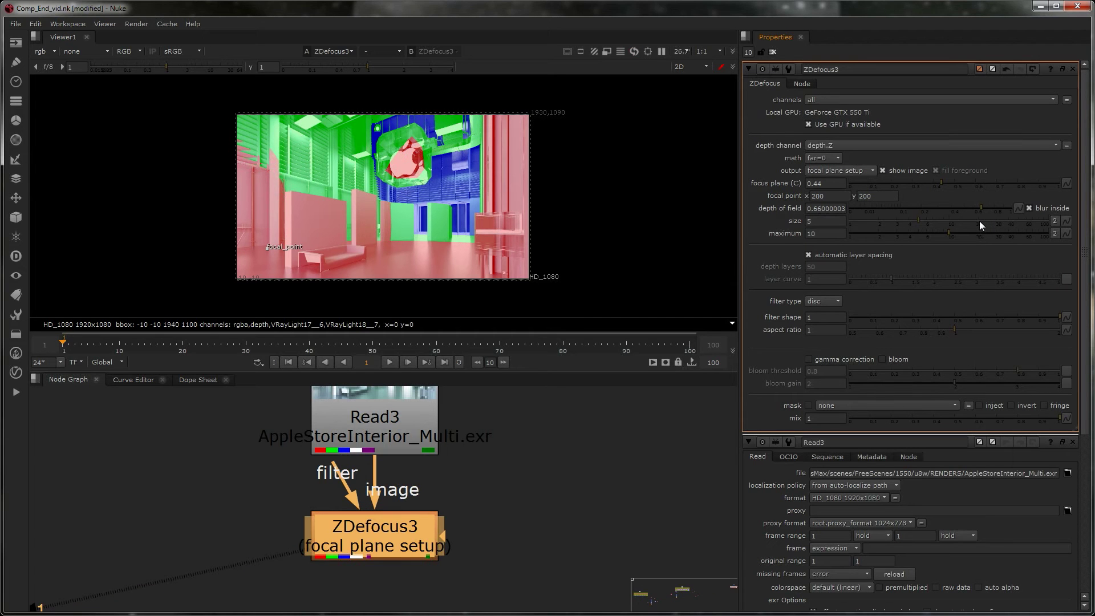
pyautogui.click(838, 170)
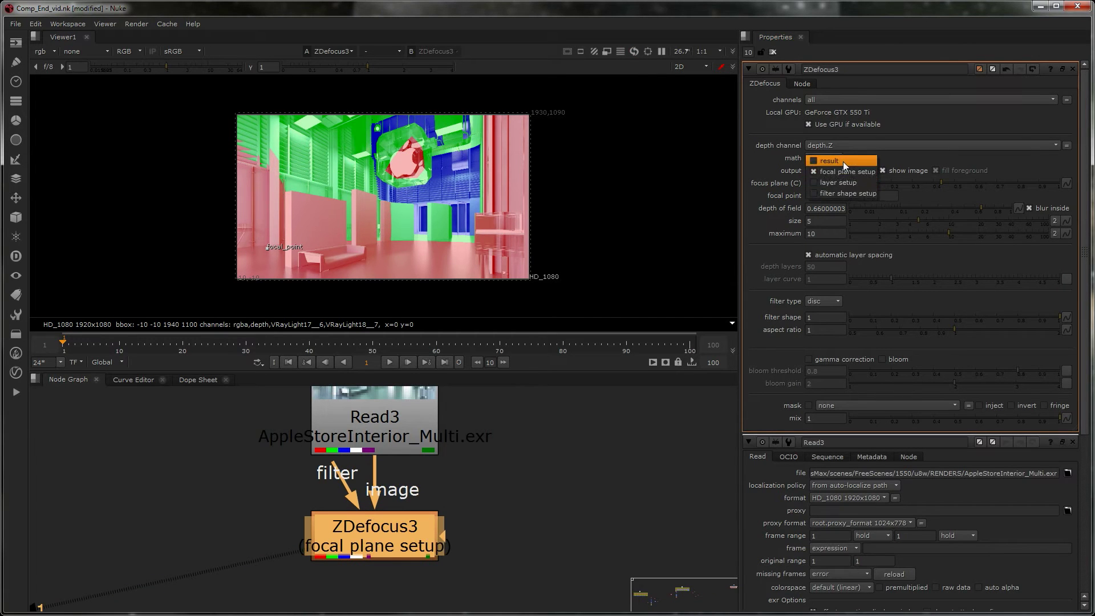
pyautogui.click(828, 161)
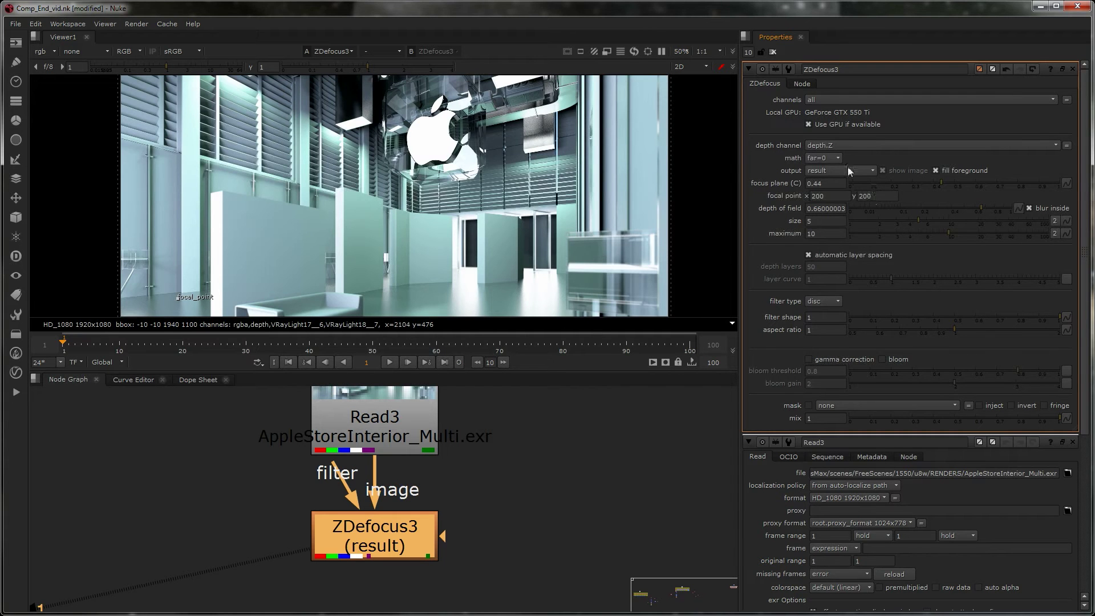
# Step: Refocus ZDefocus at 0.55 with size 25 and depth of field about 0.53
pyautogui.click(838, 170)
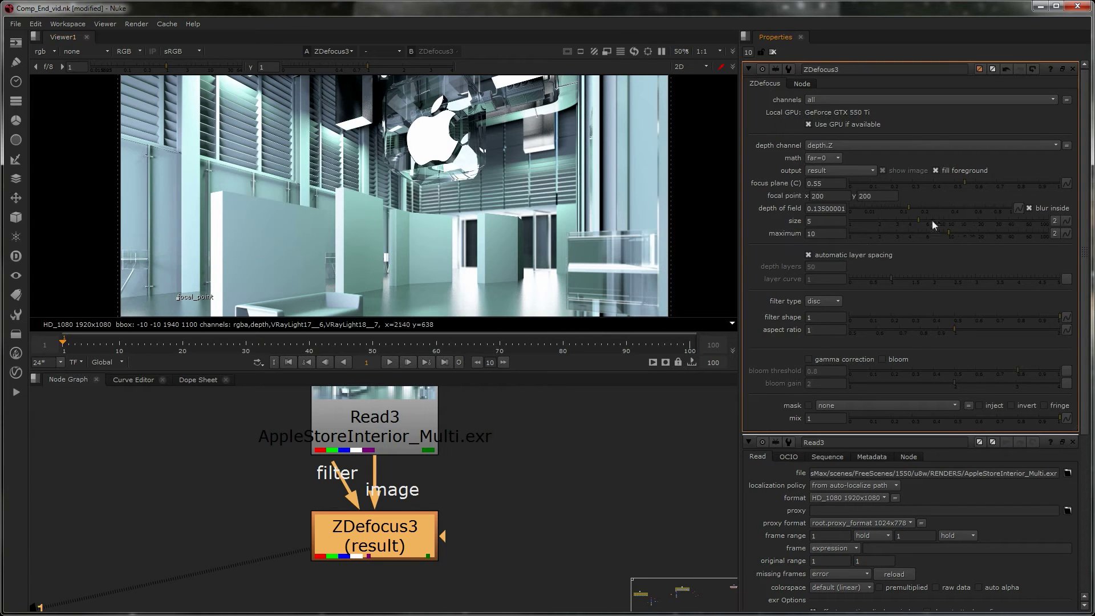
pyautogui.moveTo(917, 230); pyautogui.dragTo(946, 231)
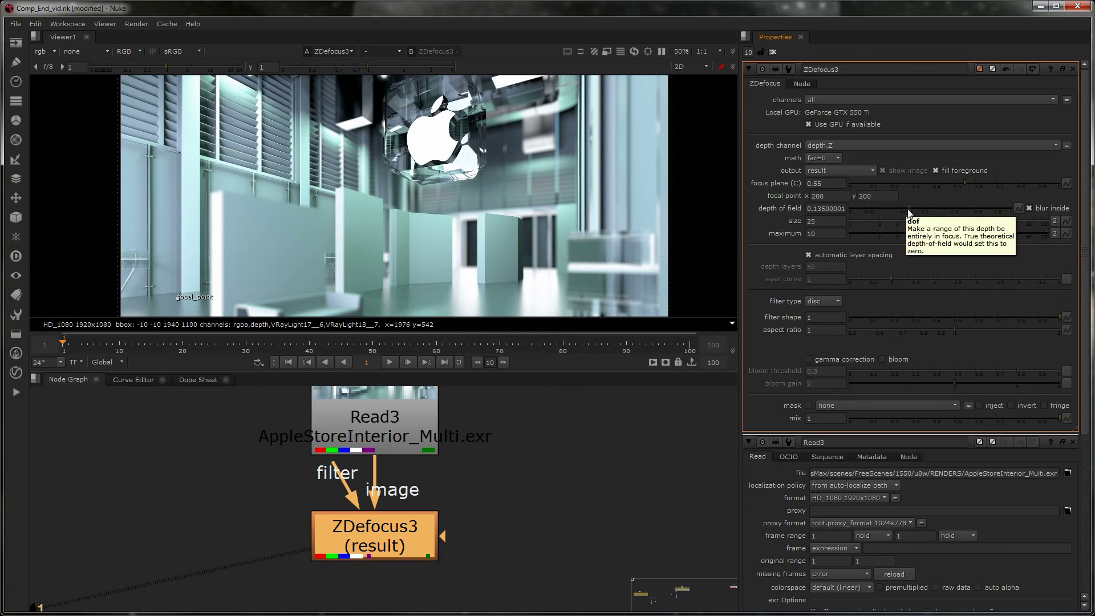
pyautogui.click(839, 170)
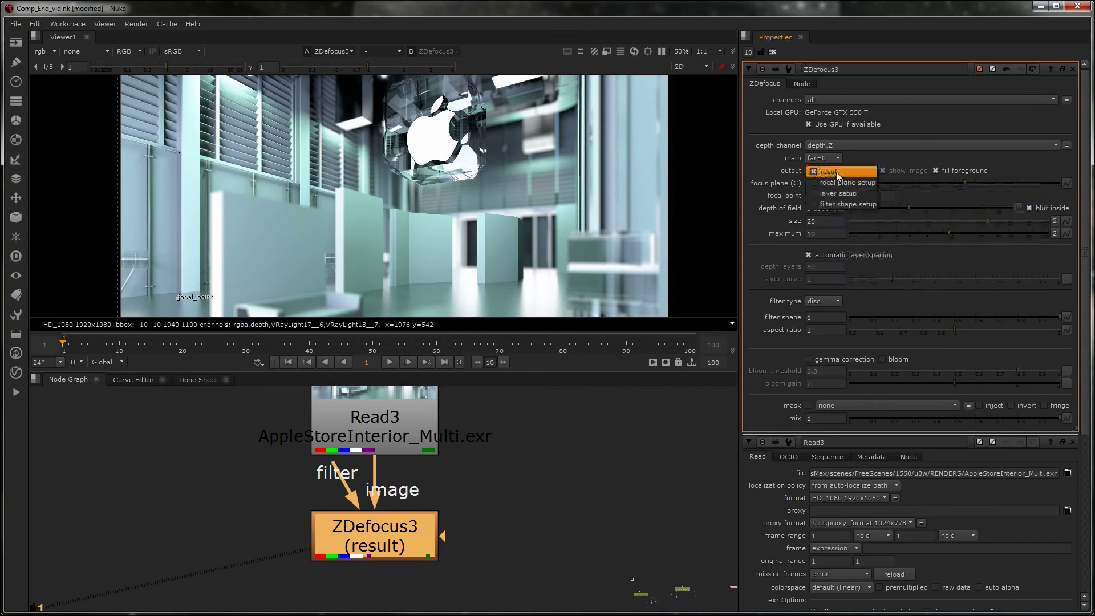
pyautogui.click(846, 182)
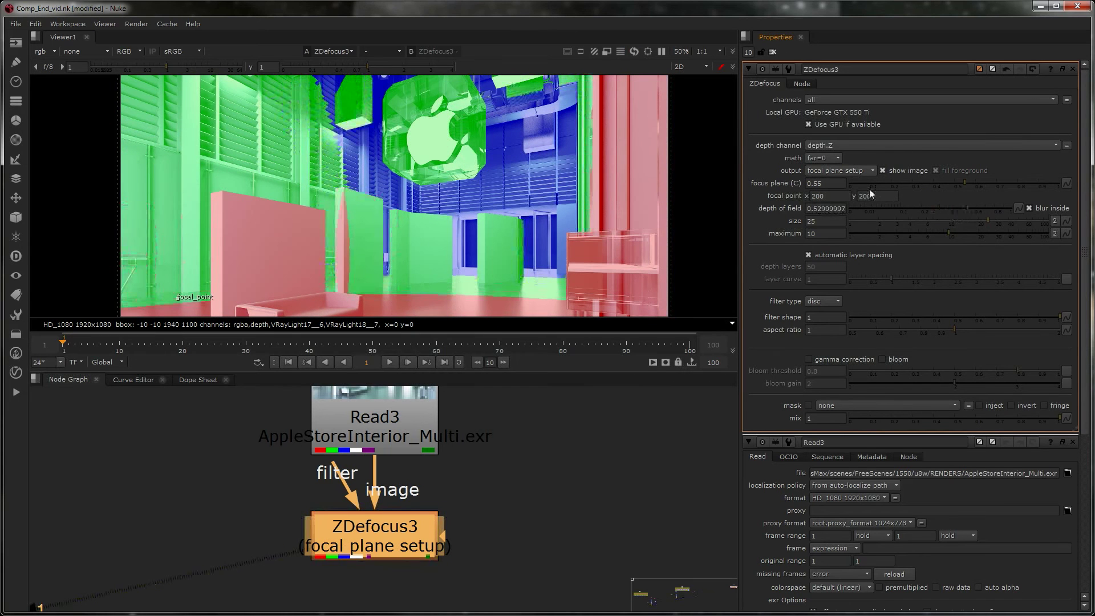
pyautogui.click(837, 170)
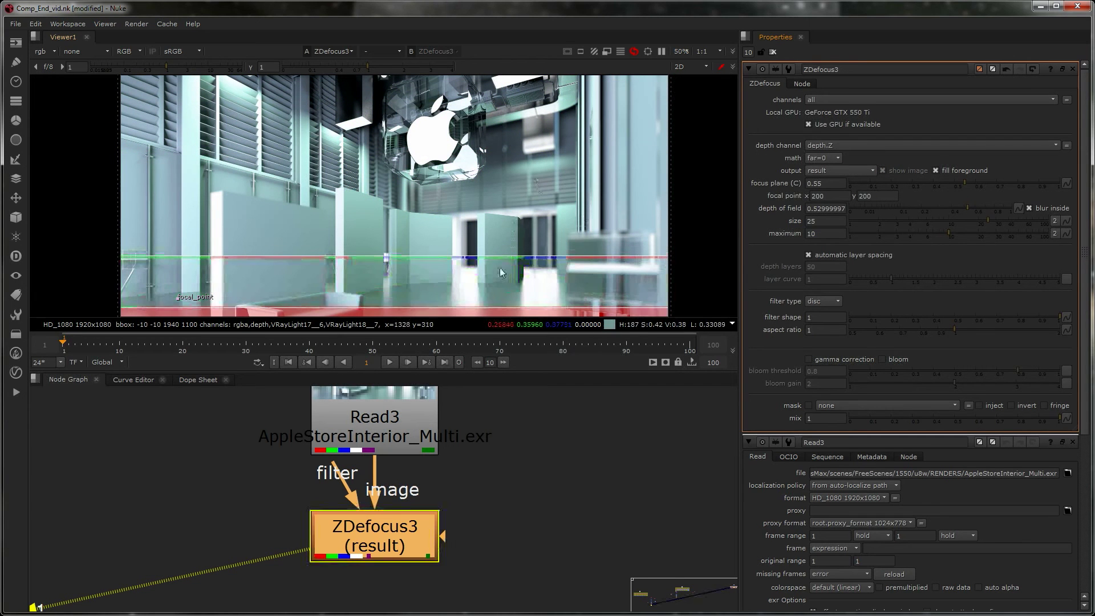
# Step: Use focal plane setup to set focus plane 0.94 and depth of field 0.058, then show the result
pyautogui.click(840, 170)
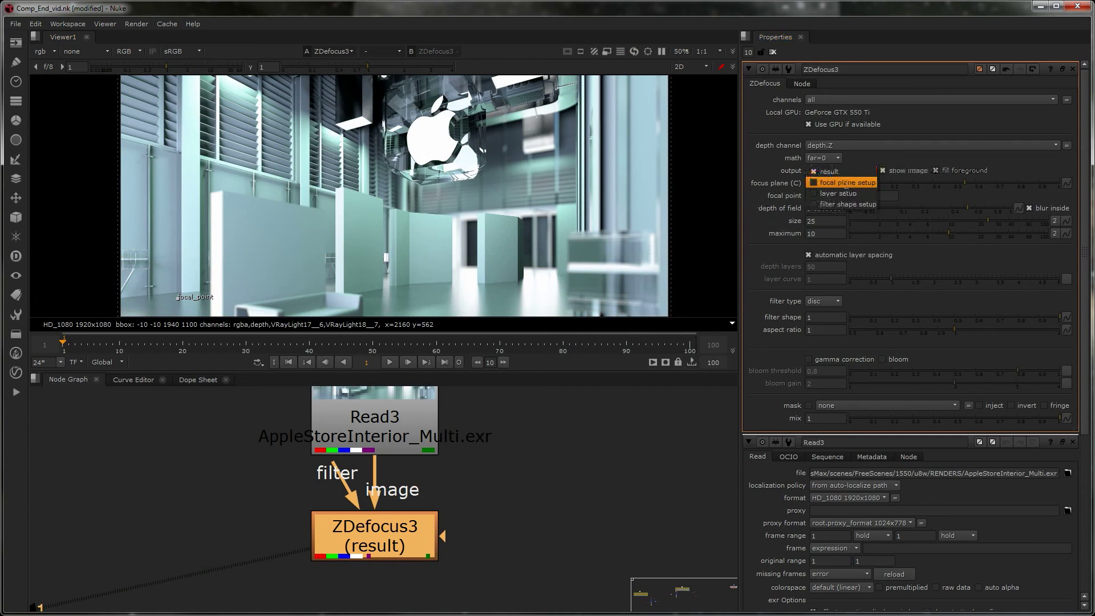
pyautogui.click(851, 181)
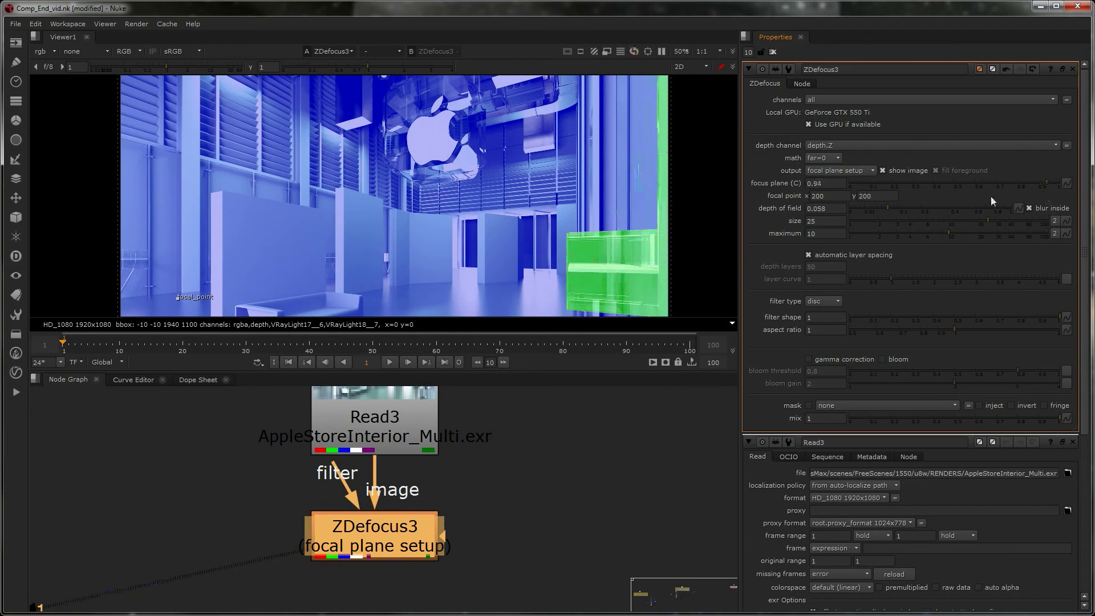
pyautogui.click(840, 171)
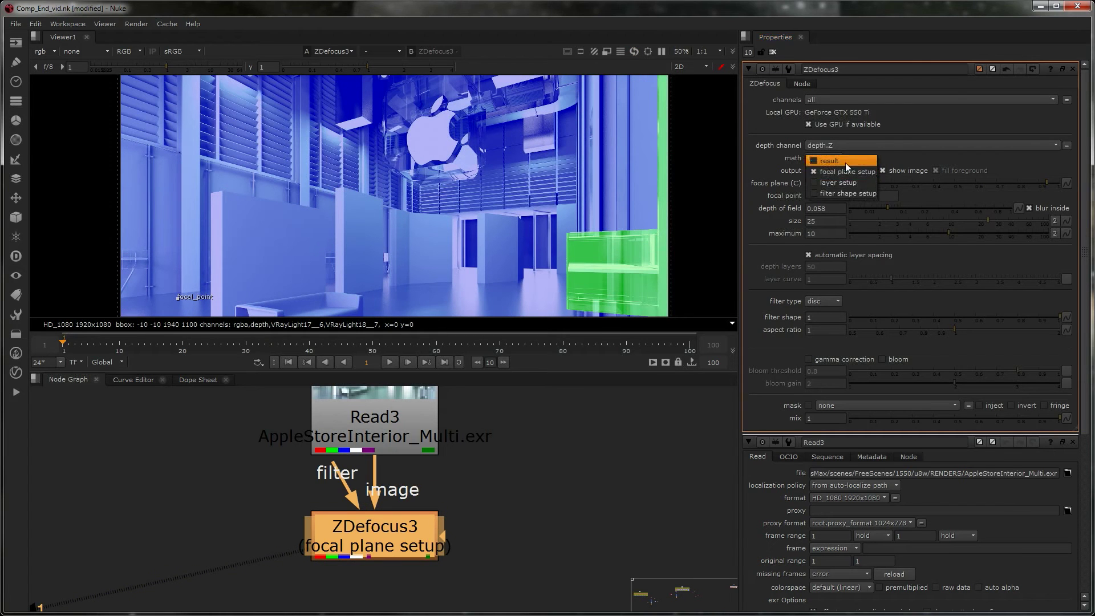
pyautogui.click(826, 161)
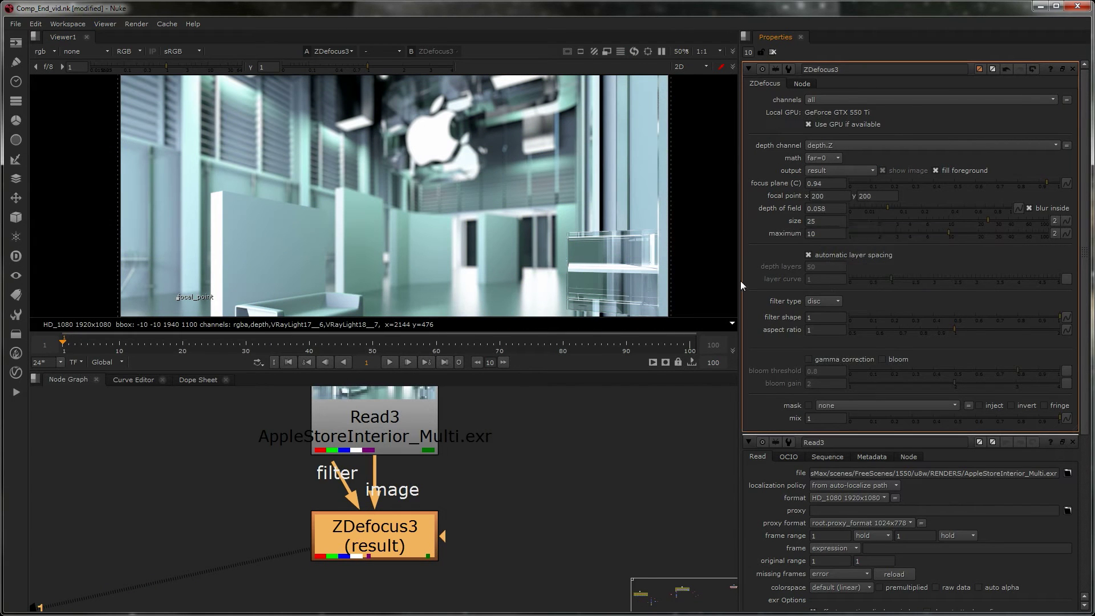
# Step: Change the ZDefocus filter type from disc to bladed, exposing blades, roundness and inner settings
pyautogui.click(822, 300)
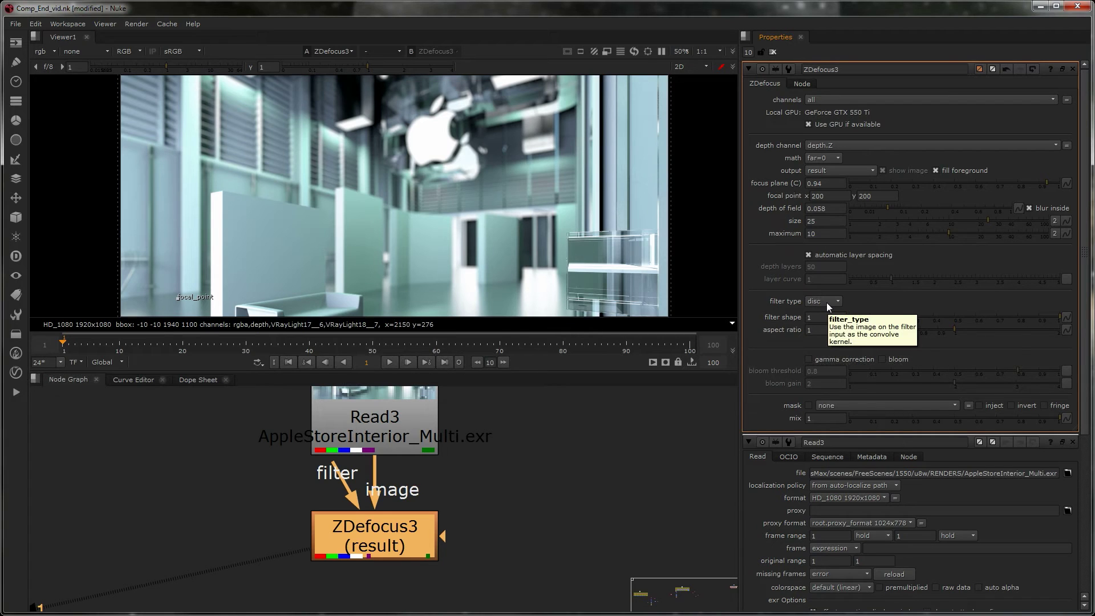
pyautogui.click(821, 301)
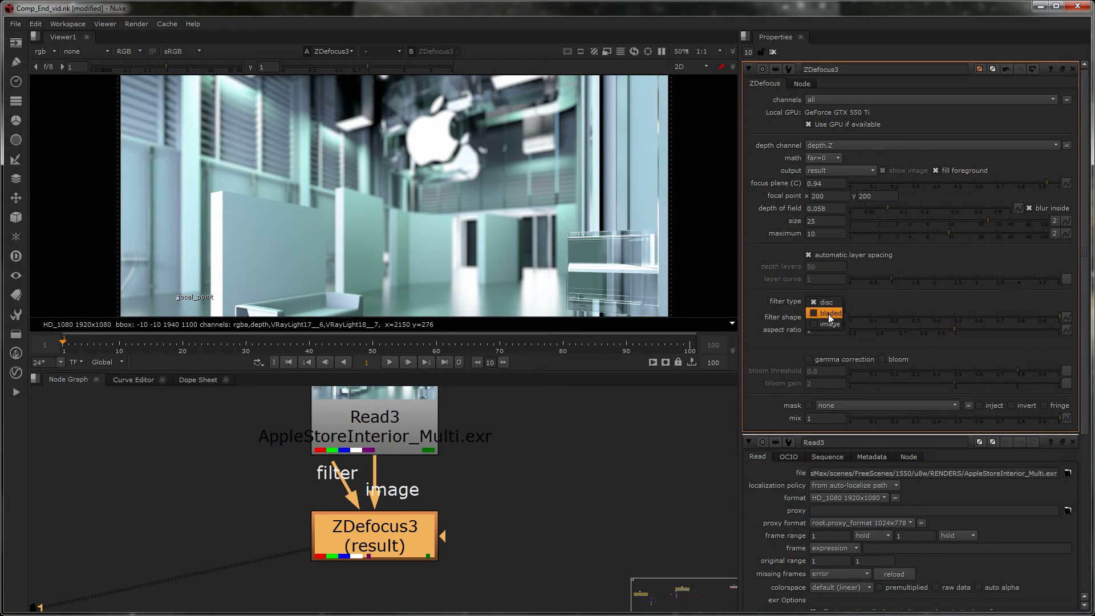
pyautogui.click(825, 313)
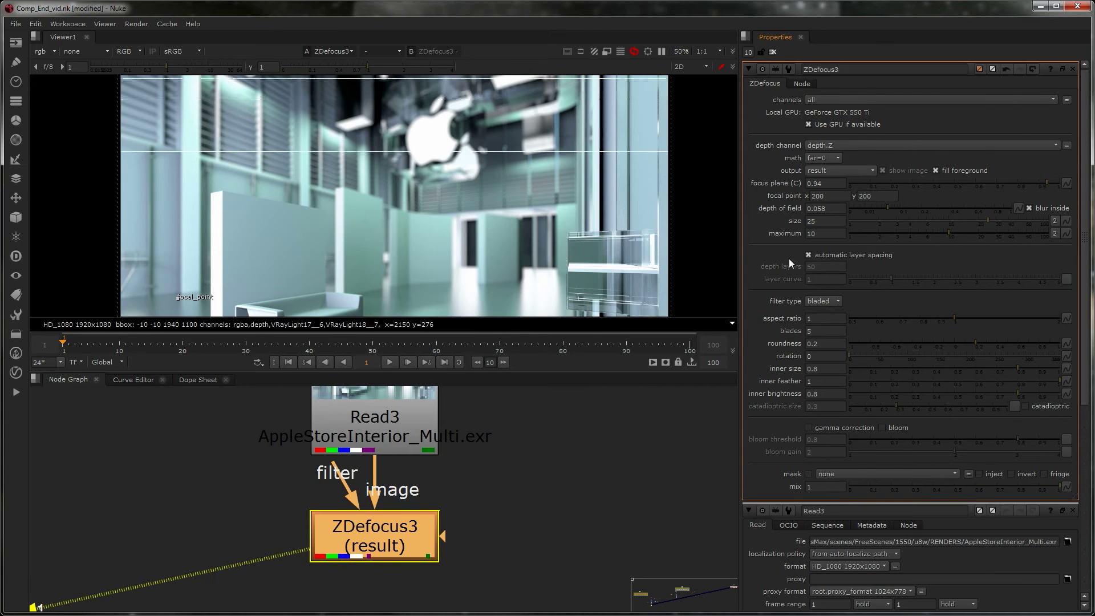
pyautogui.click(824, 330)
pyautogui.write('8')
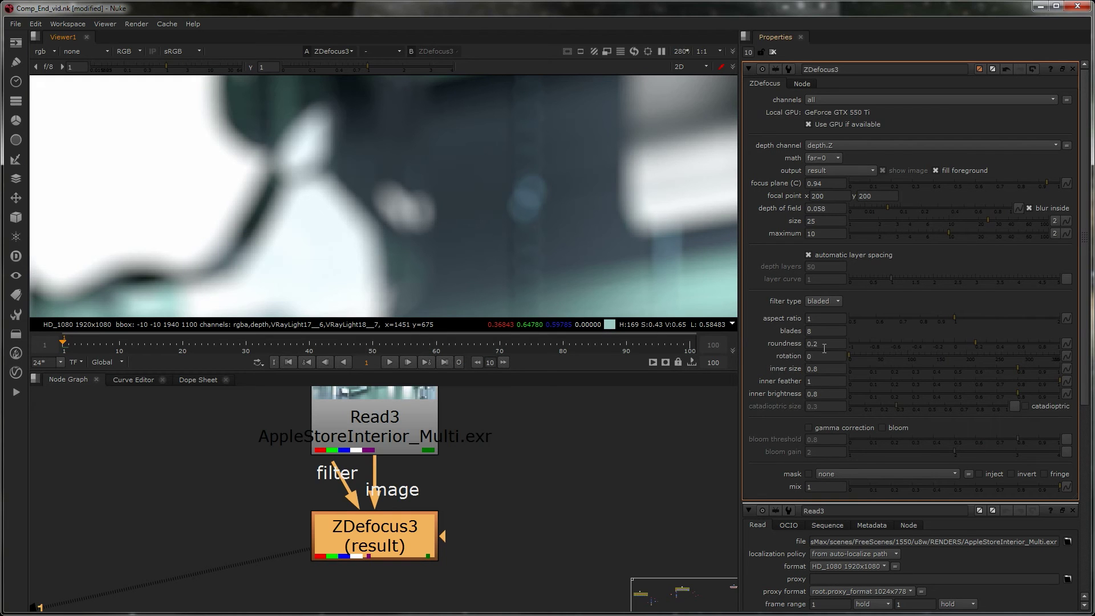
# Step: Shape the bladed bokeh: 8 blades, roundness 0.66, inner feather 0, inner size 0.8
pyautogui.click(374, 417)
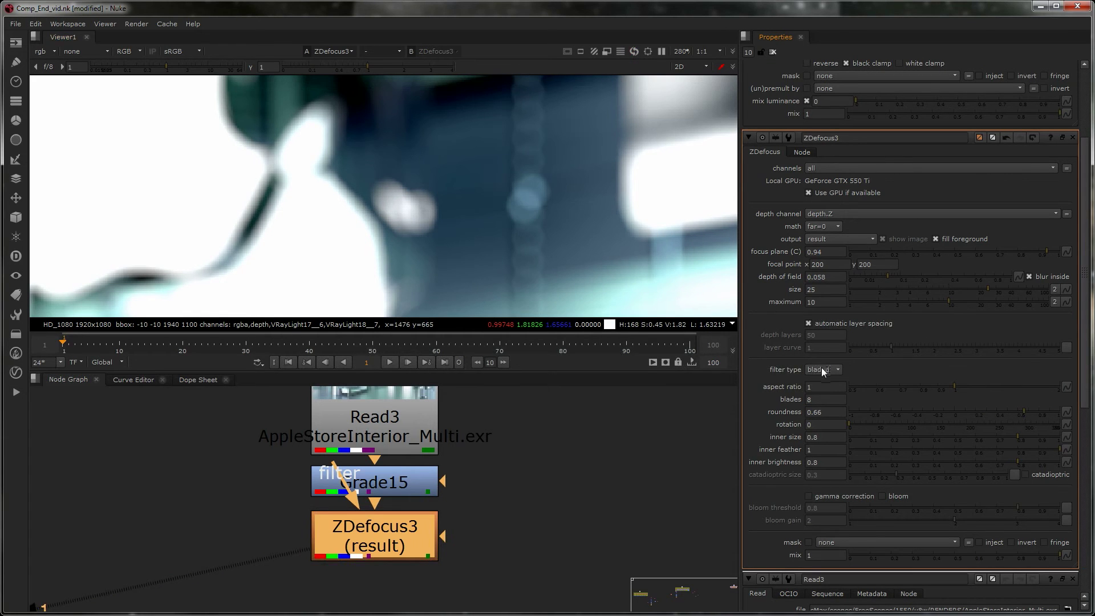
pyautogui.click(822, 369)
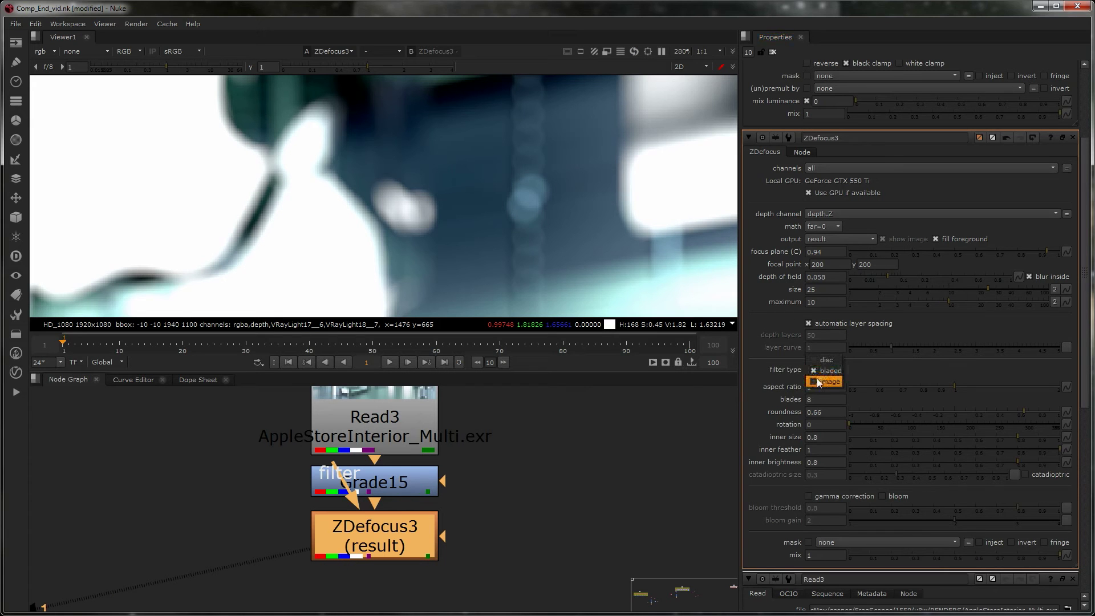
pyautogui.click(826, 370)
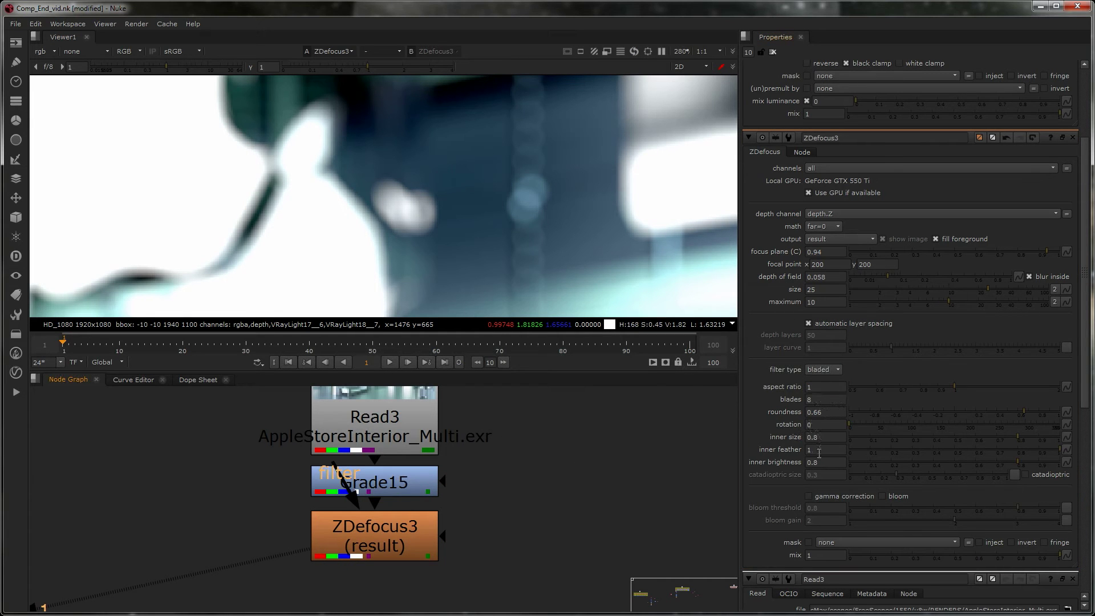
pyautogui.click(827, 448)
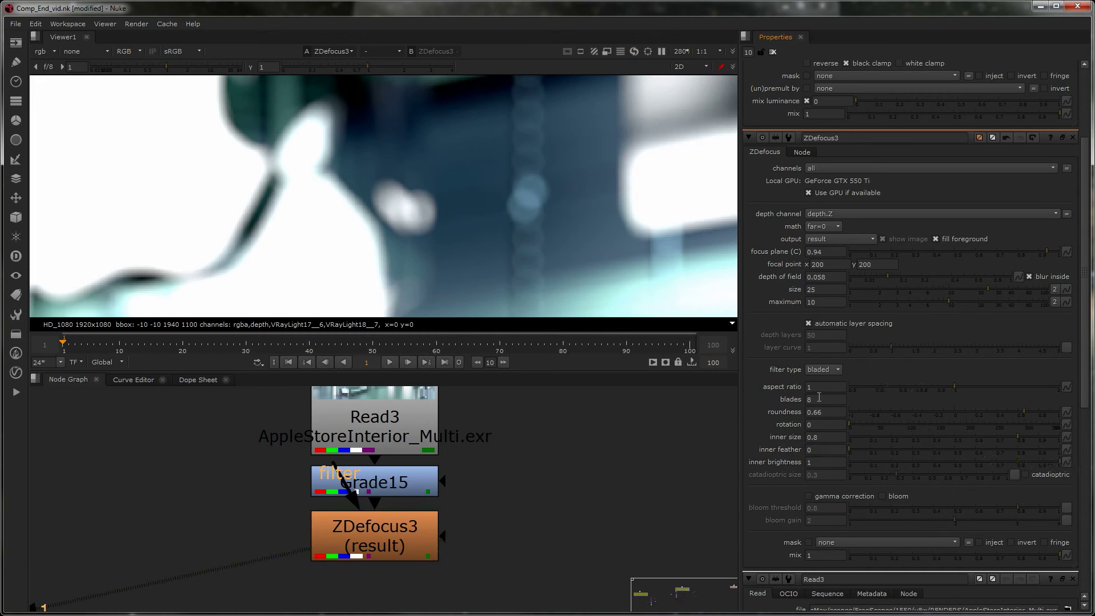
pyautogui.click(826, 386)
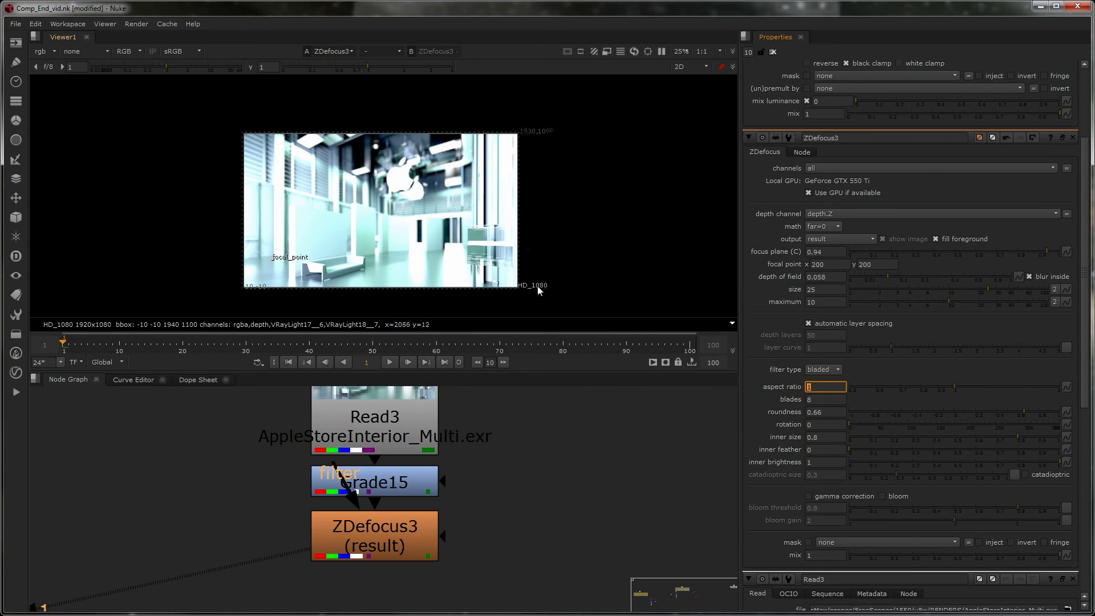
pyautogui.moveTo(483, 233)
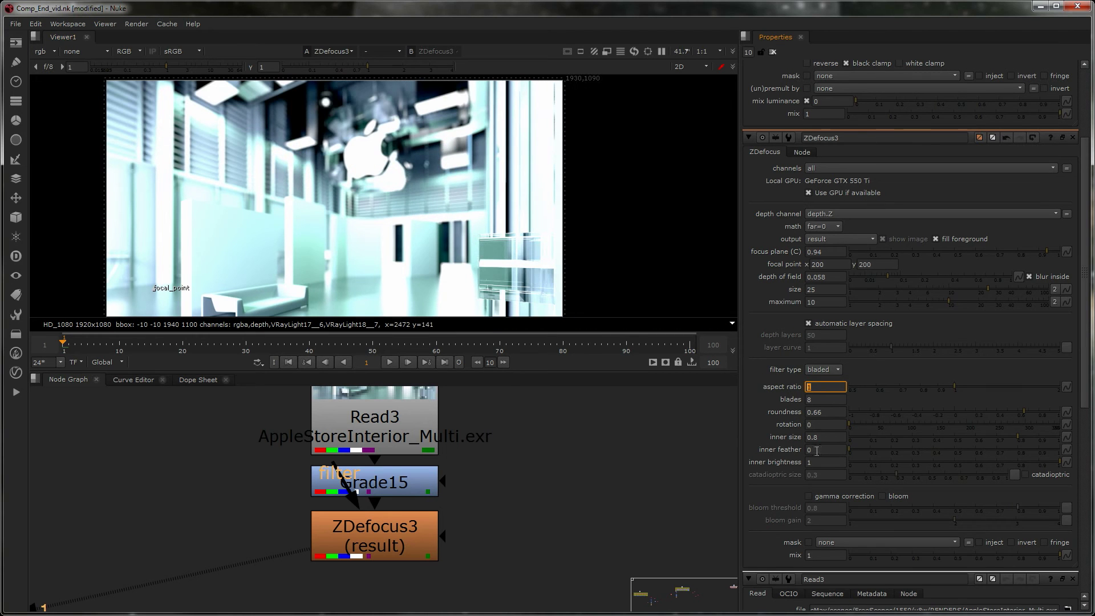
pyautogui.moveTo(1040, 470)
pyautogui.write('Shuffle')
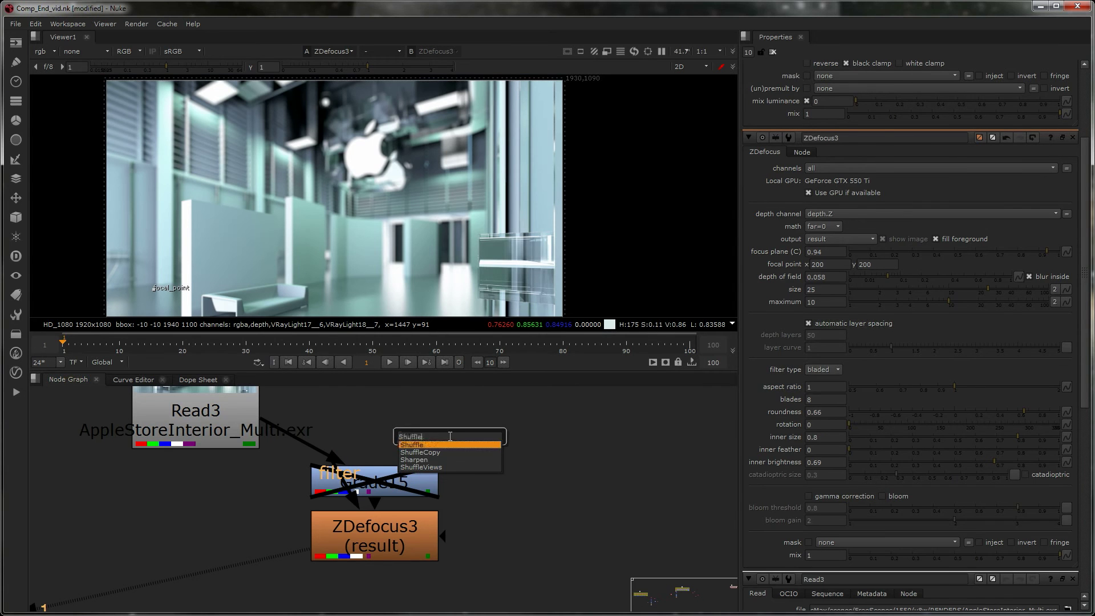
# Step: Create a Shuffle17 node from Read3 and choose its input layer
pyautogui.click(411, 445)
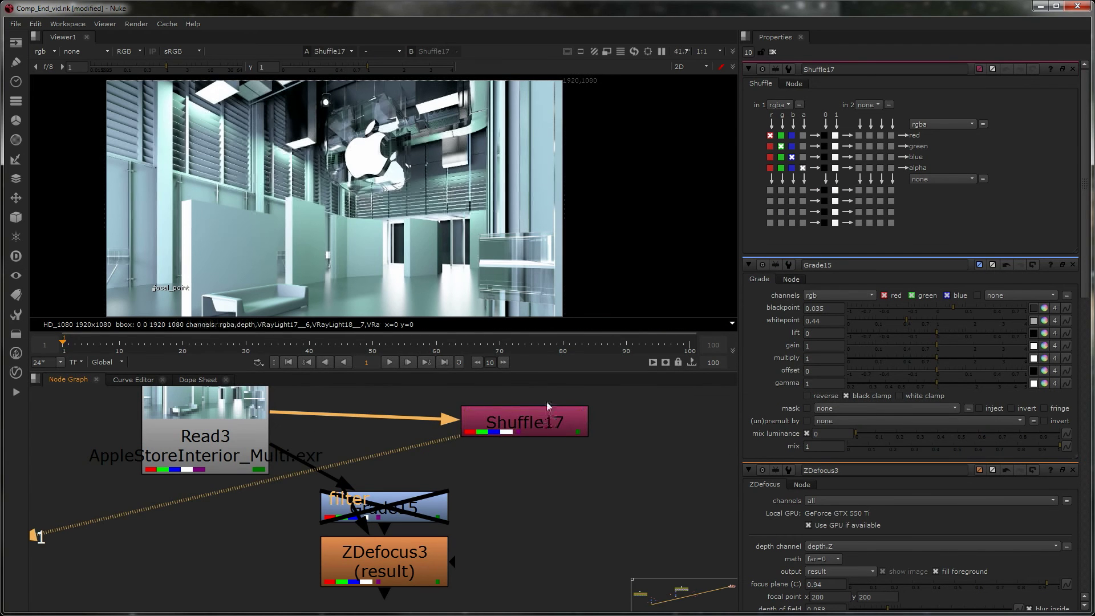
pyautogui.click(774, 105)
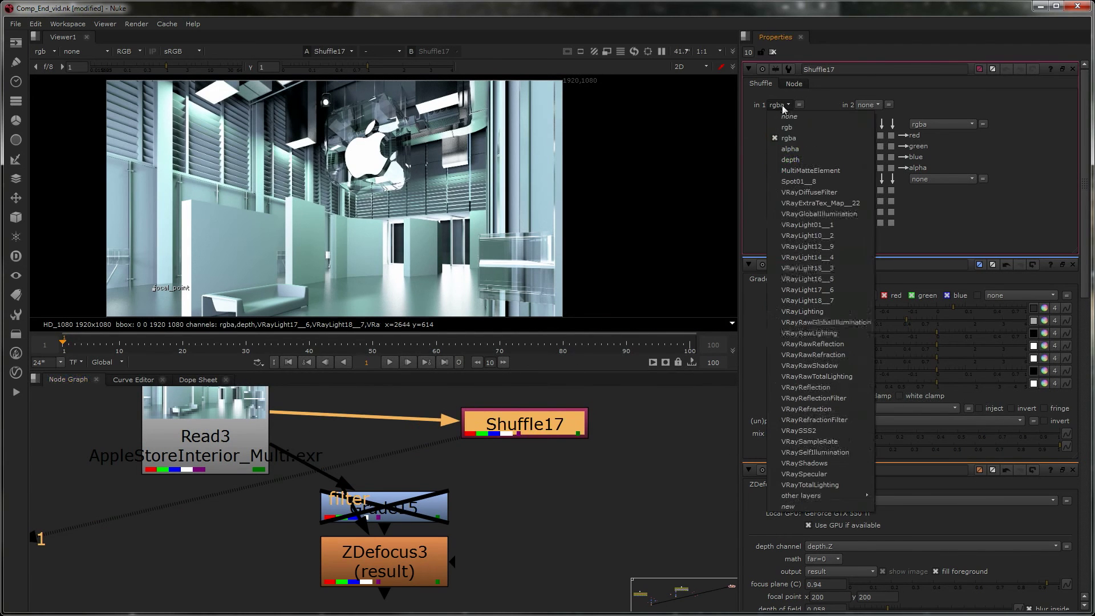
pyautogui.click(789, 159)
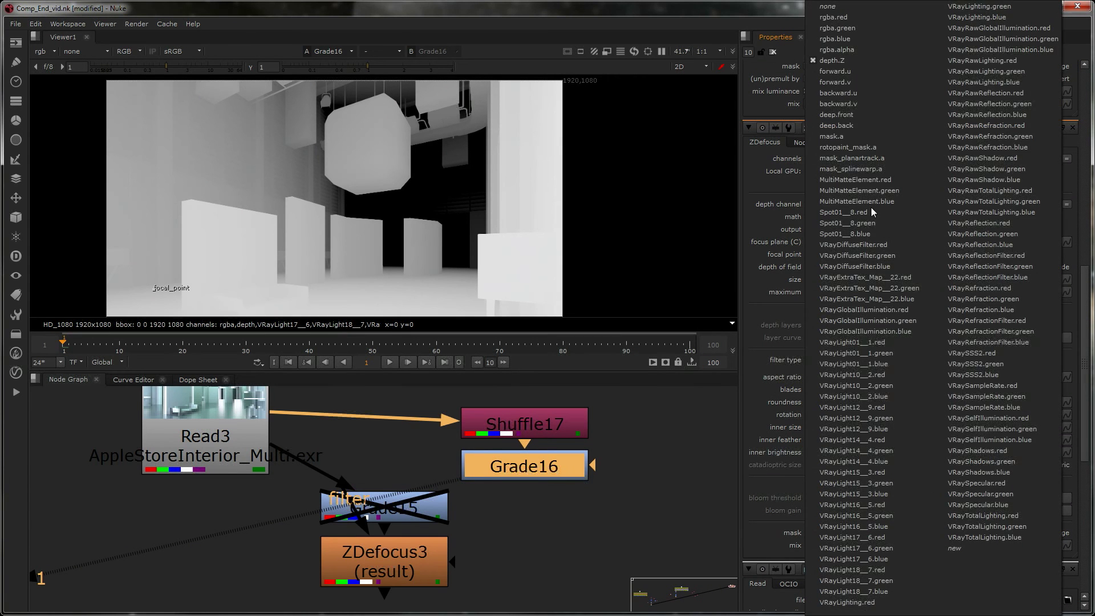
# Step: Keep depth.Z as the depth channel and enable ZDefocus3 bloom (threshold 0.8, gain 2), comparing off and on
pyautogui.click(836, 60)
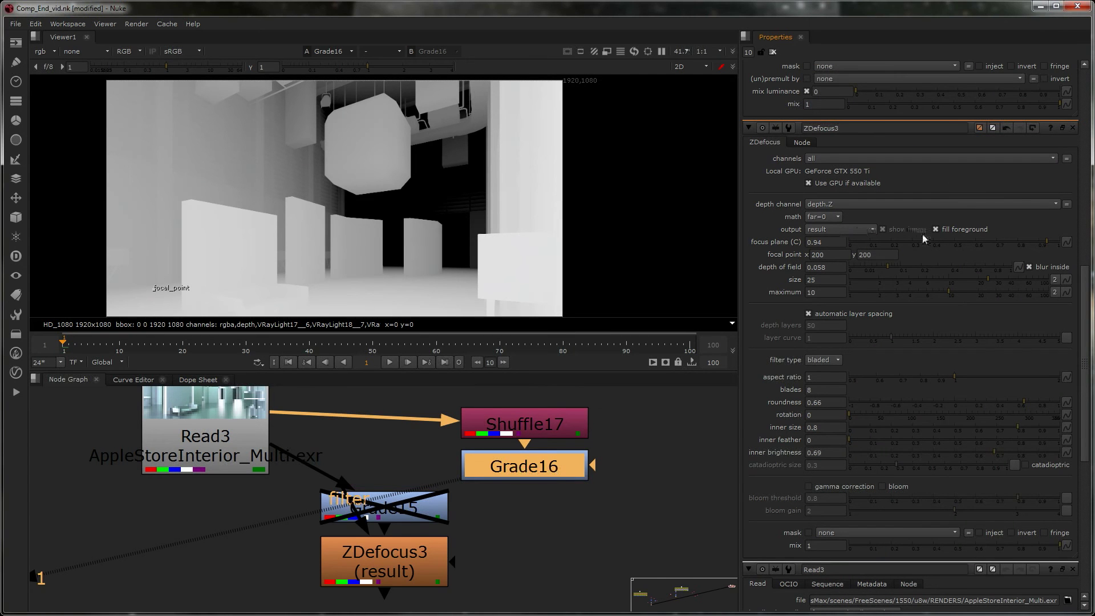
pyautogui.moveTo(830, 312)
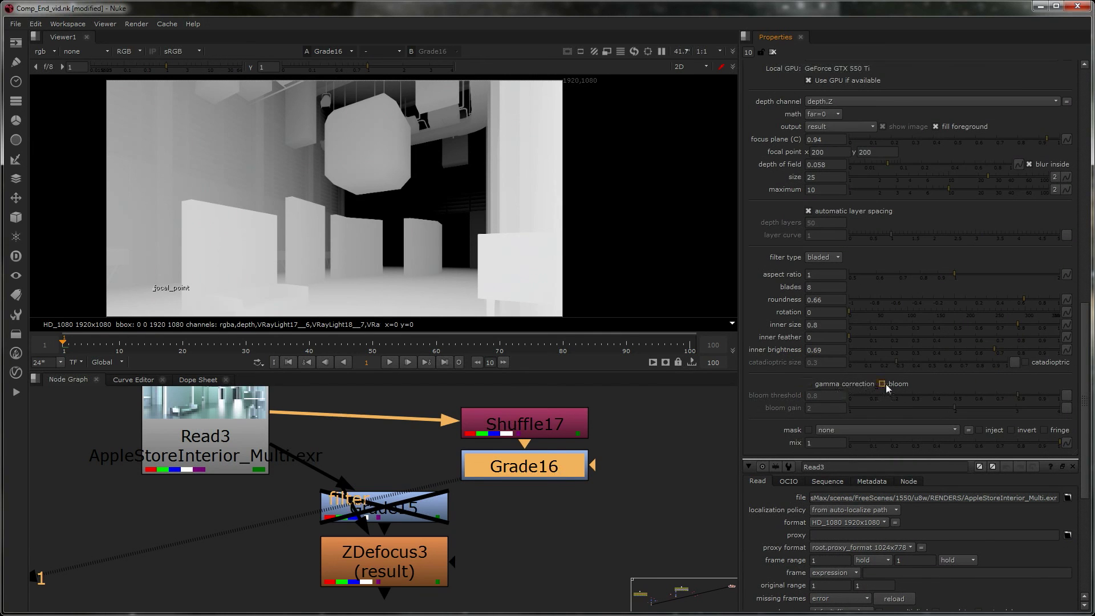
pyautogui.click(383, 560)
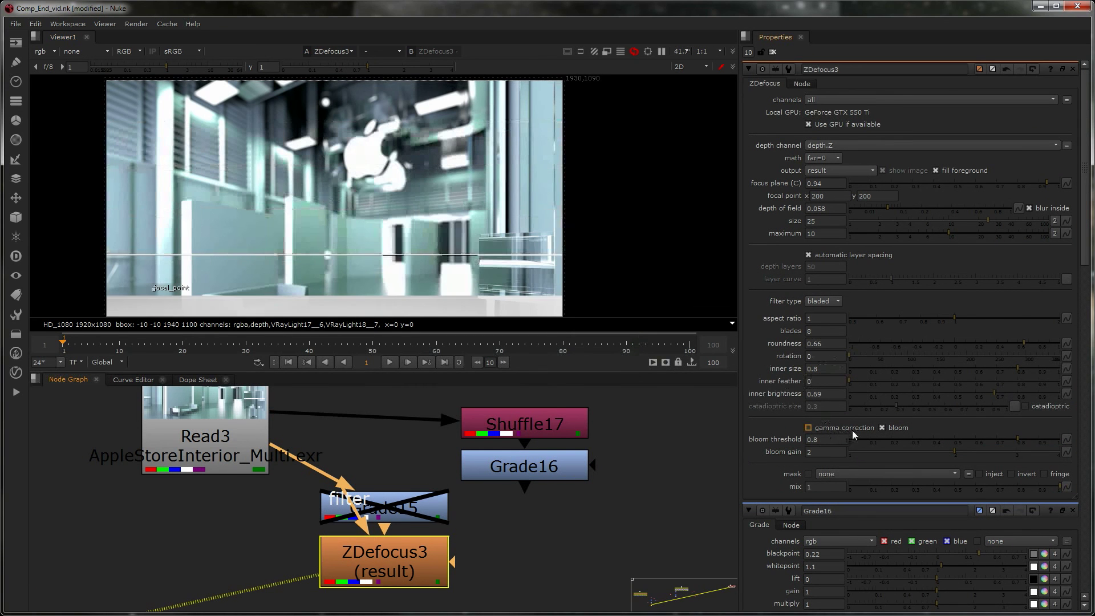
pyautogui.click(882, 427)
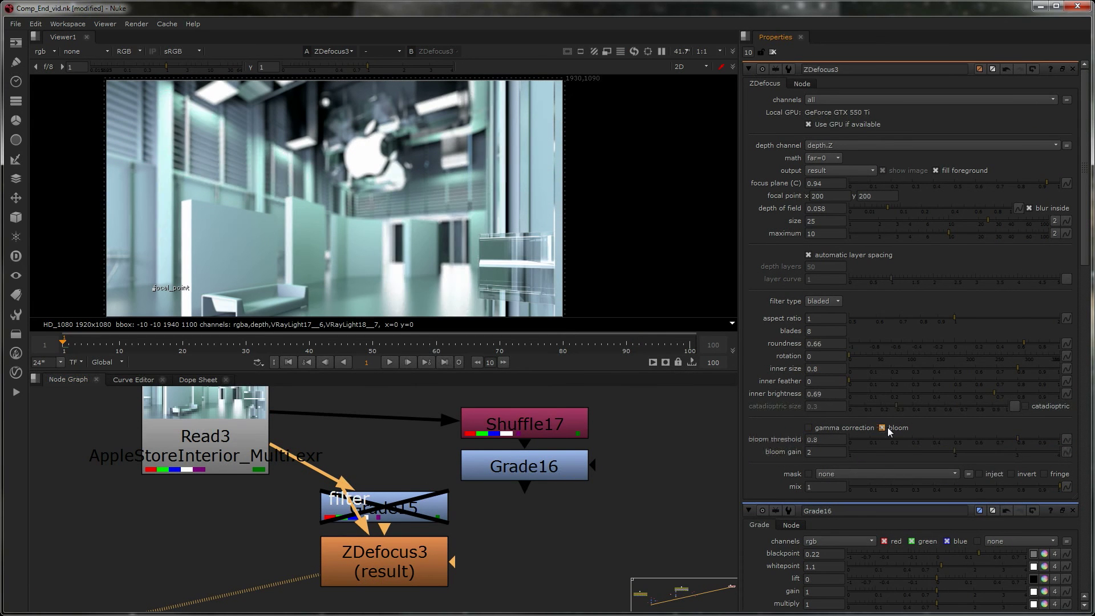
pyautogui.click(881, 427)
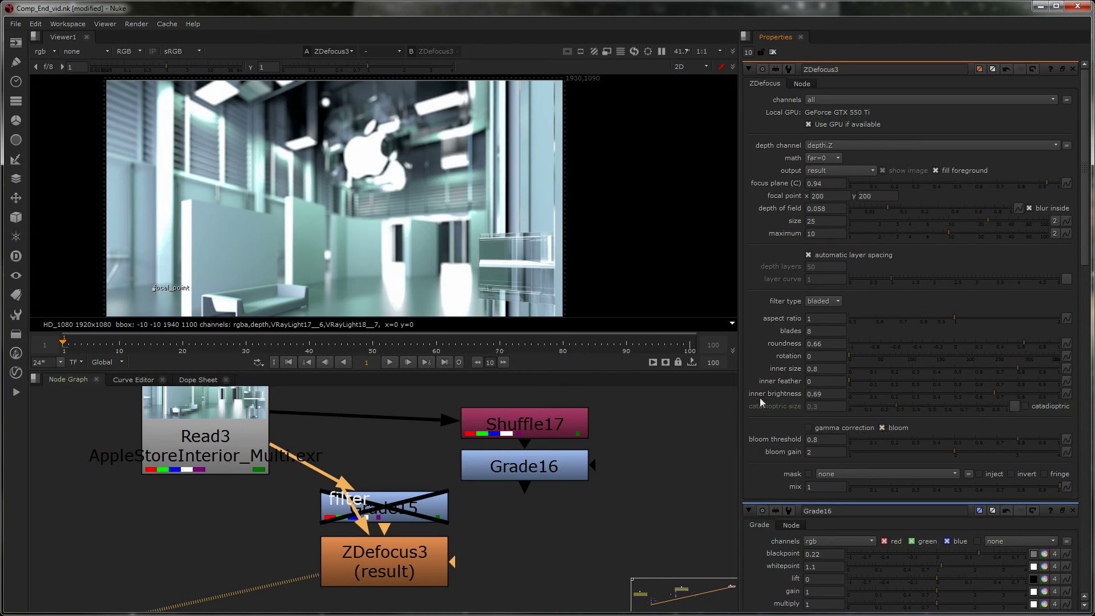
# Step: Refocus ZDefocus3 at 0.81 with depth of field 0.07 and size 10.2
pyautogui.click(837, 171)
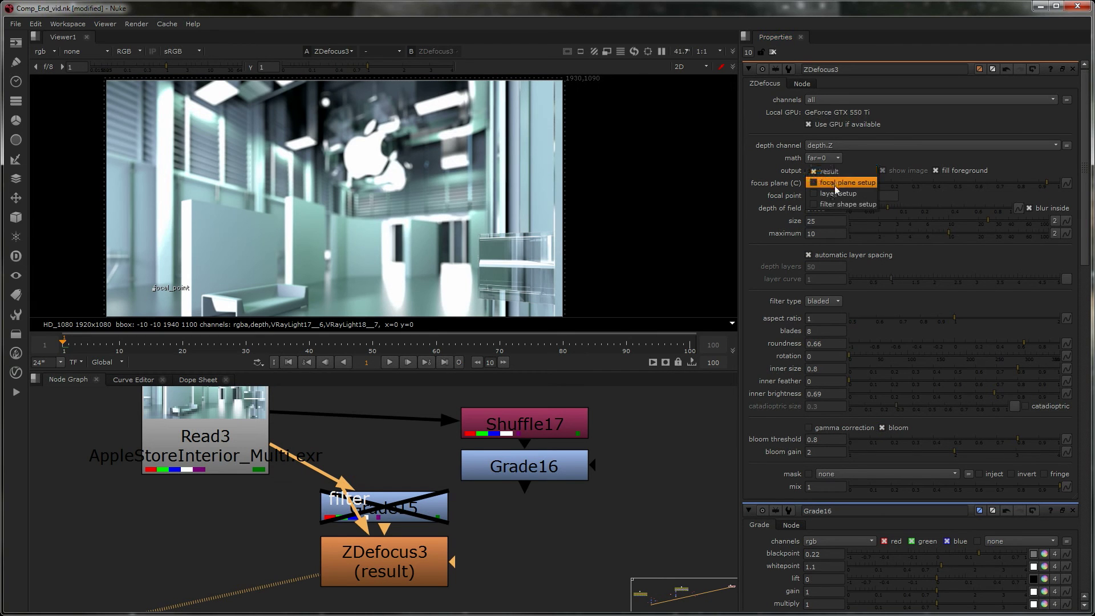
pyautogui.click(842, 183)
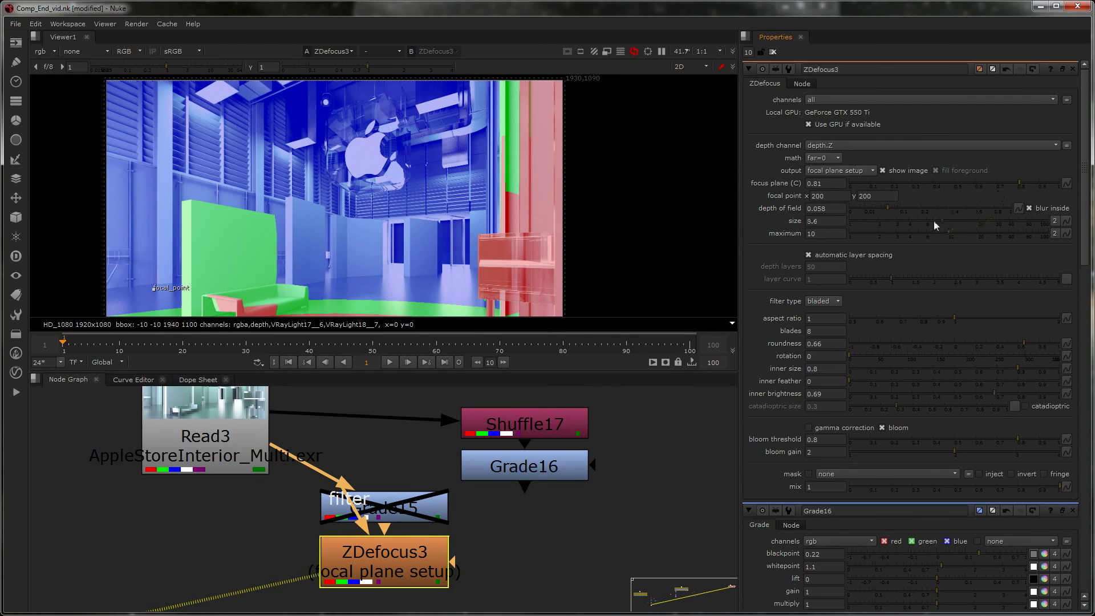
pyautogui.moveTo(929, 221); pyautogui.dragTo(945, 221)
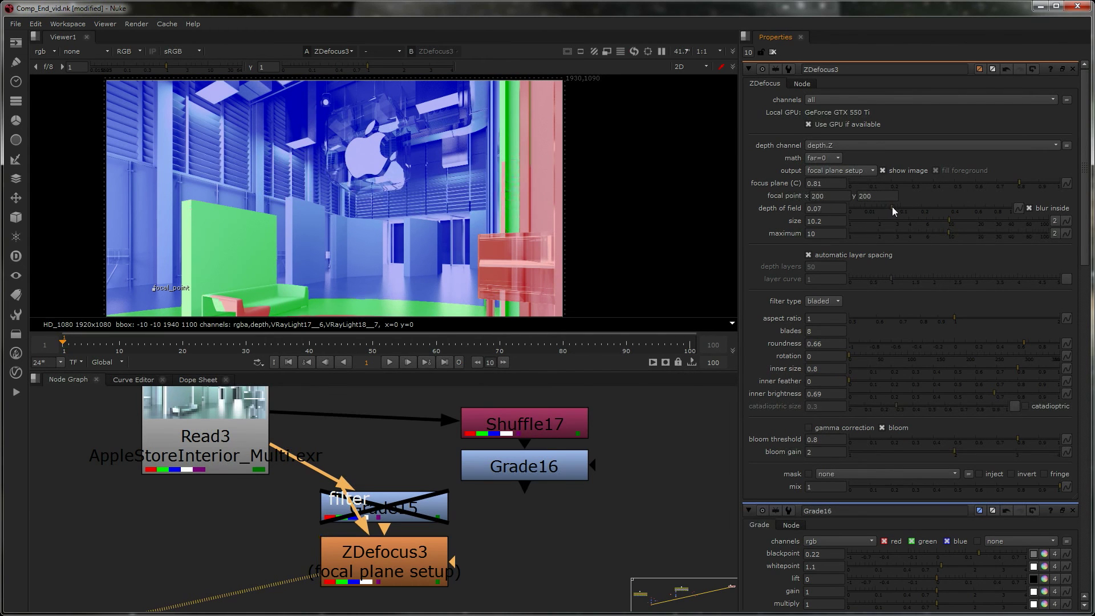
pyautogui.click(838, 170)
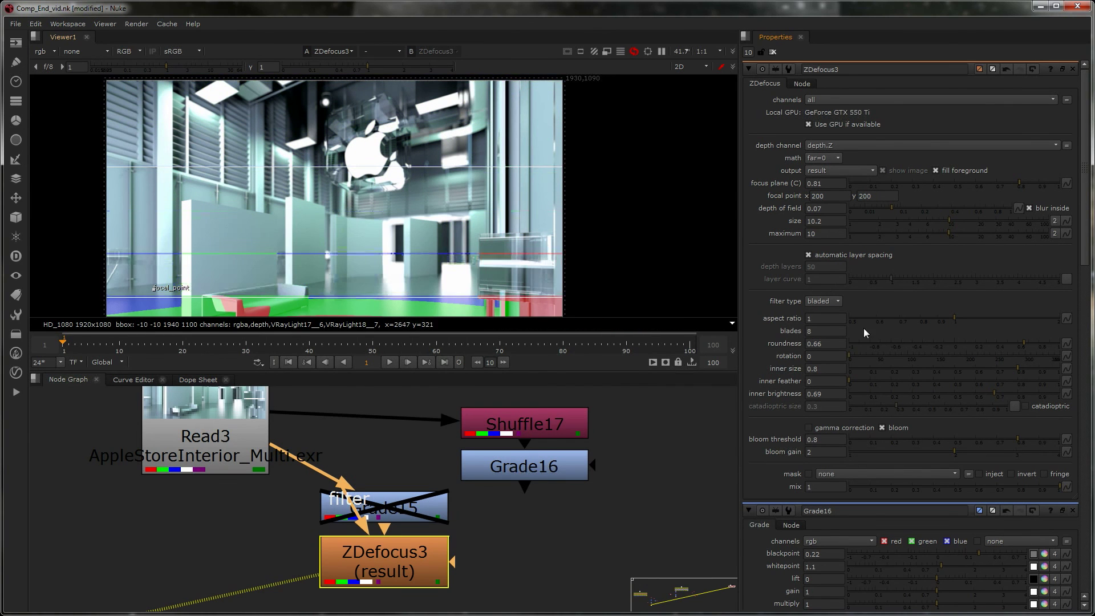
# Step: Uncheck gamma correction and switch bloom off in ZDefocus3
pyautogui.click(880, 427)
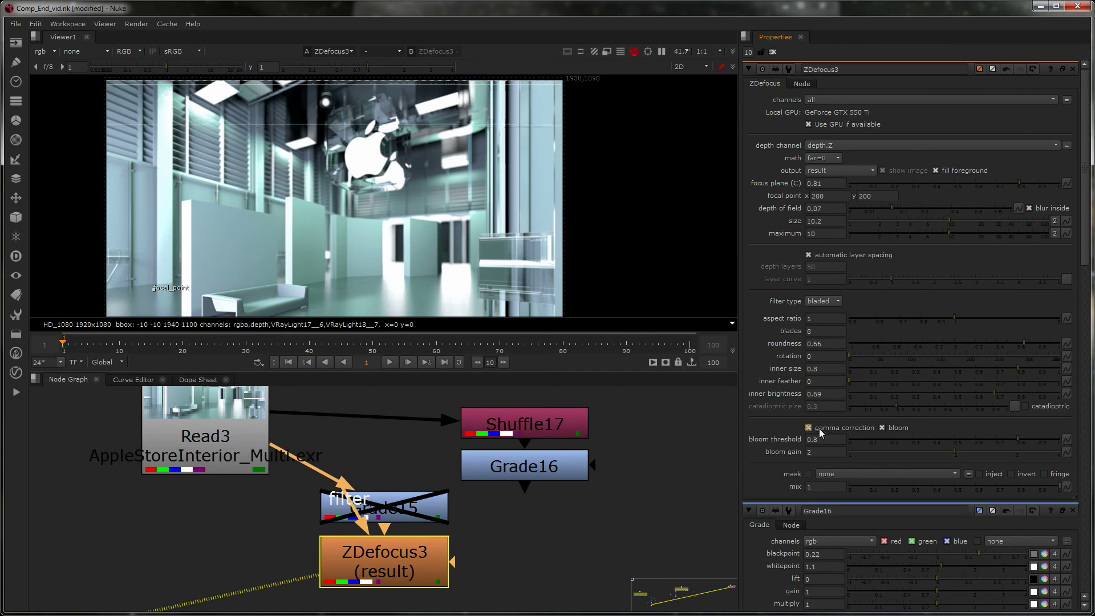
pyautogui.moveTo(818, 431)
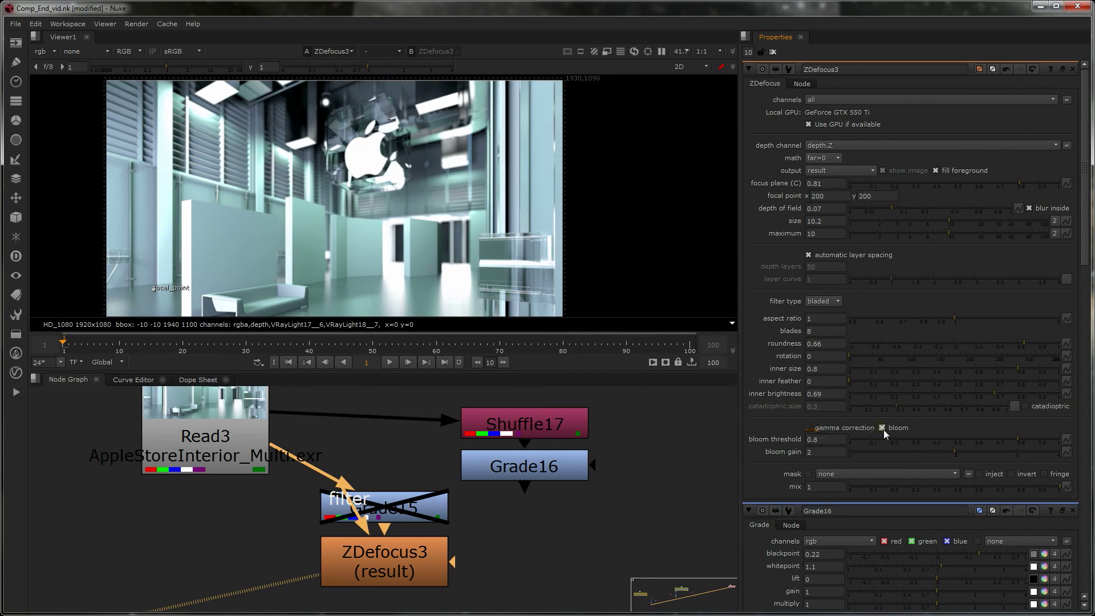
pyautogui.click(882, 427)
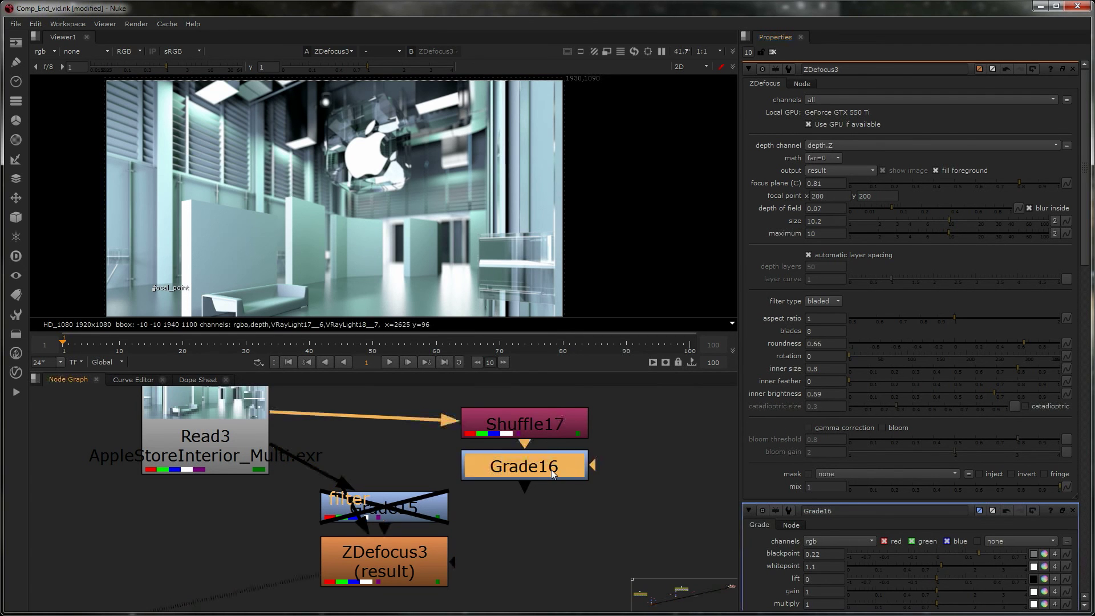
# Step: View Grade16 and raise its blackpoint to 0.46 with whitepoint 1.1
pyautogui.click(523, 466)
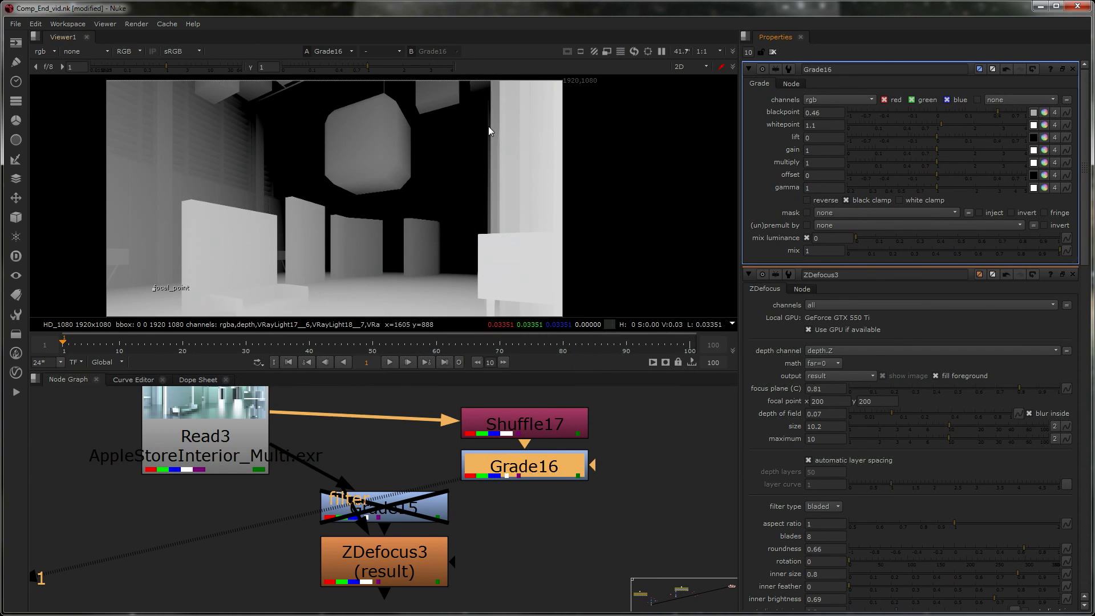
pyautogui.moveTo(444, 132)
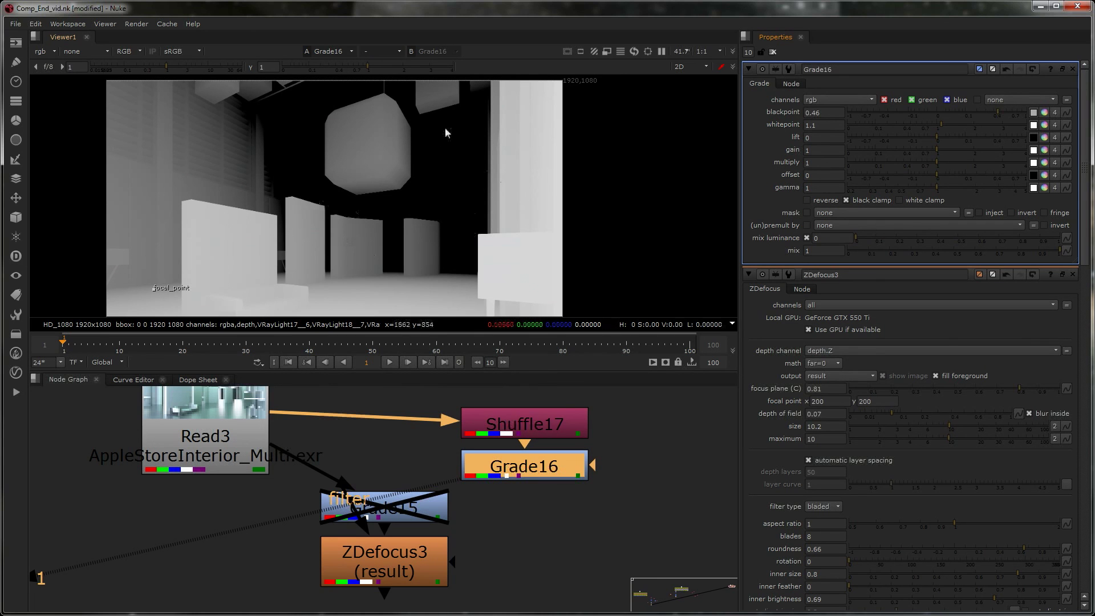
pyautogui.moveTo(435, 204)
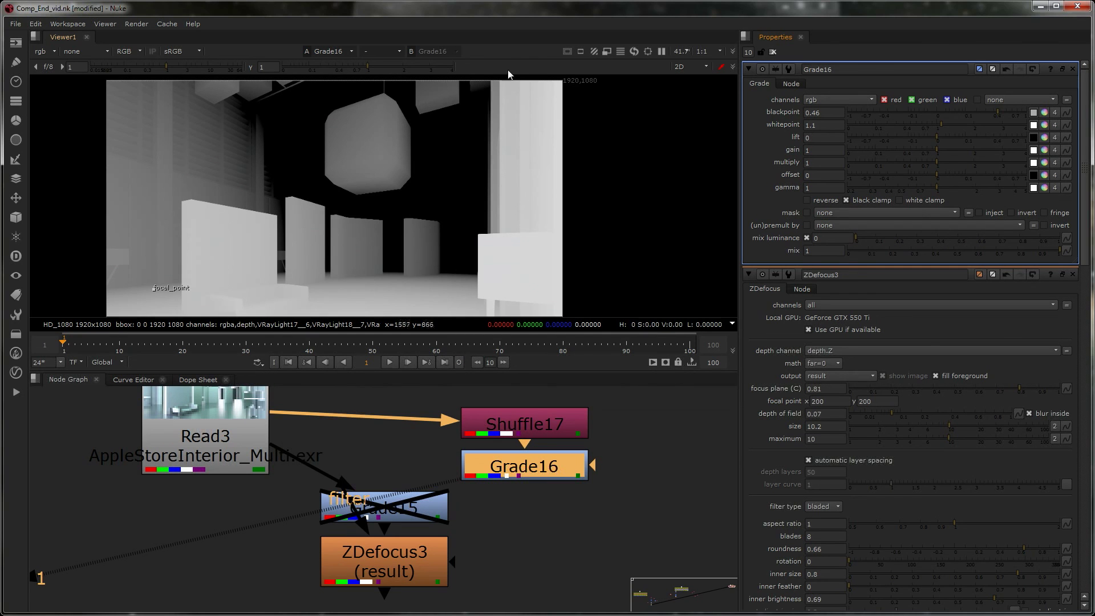
pyautogui.moveTo(642, 165)
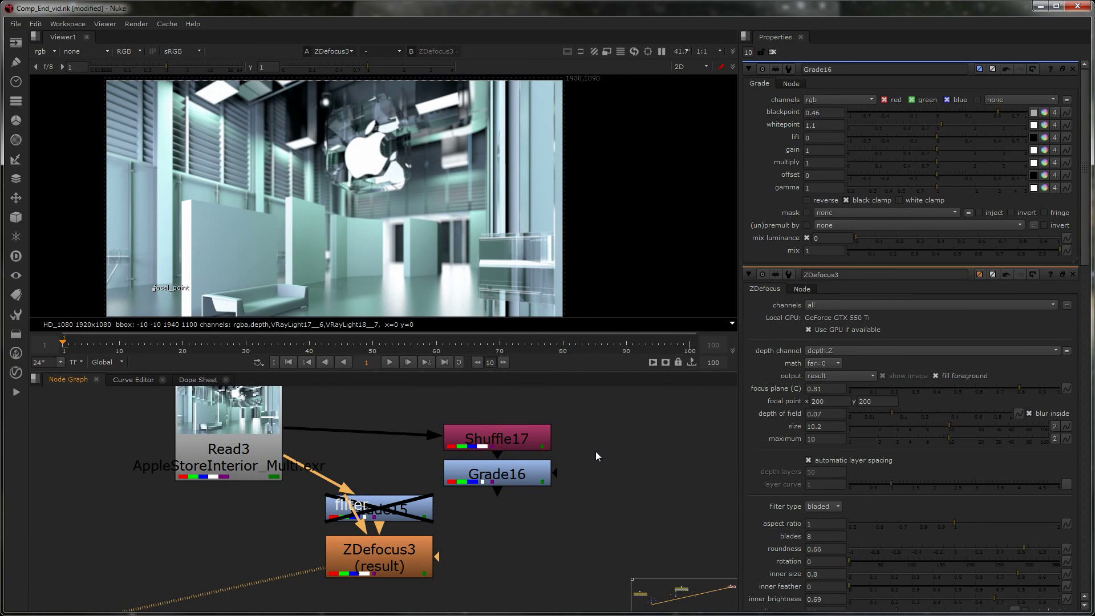
pyautogui.moveTo(594, 455)
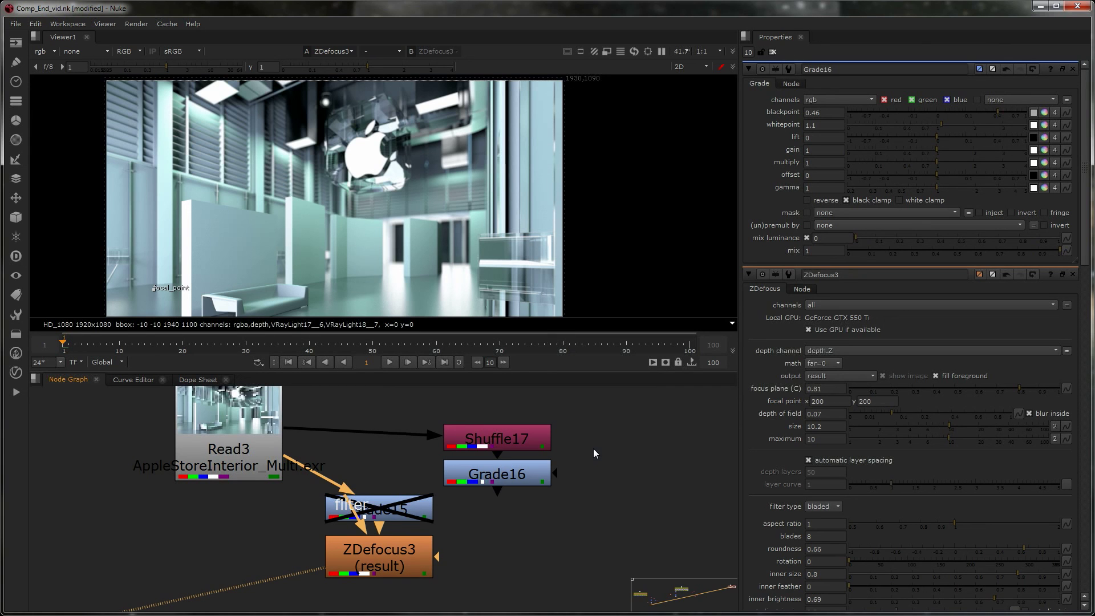
pyautogui.moveTo(615, 542)
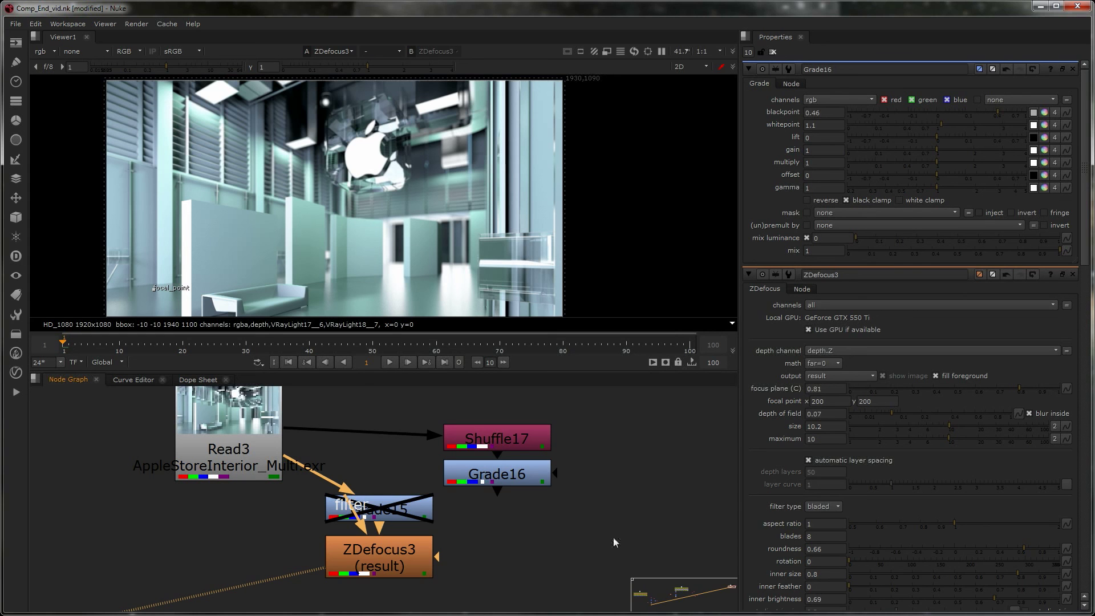
# Step: Insert a Glow node with size 15 after ZDefocus3
pyautogui.write('g')
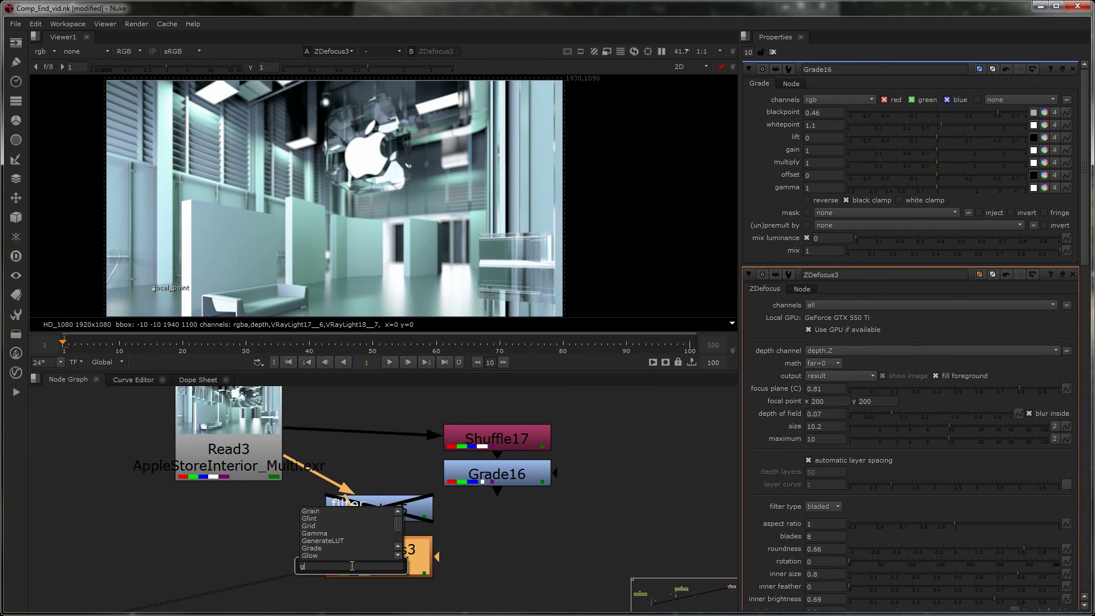
pyautogui.click(309, 556)
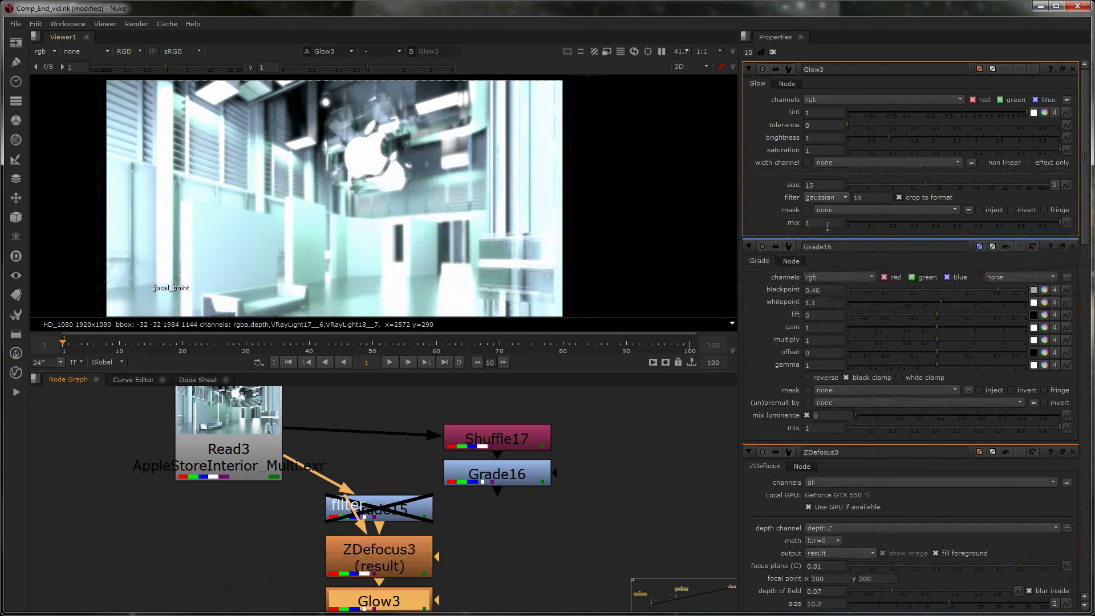